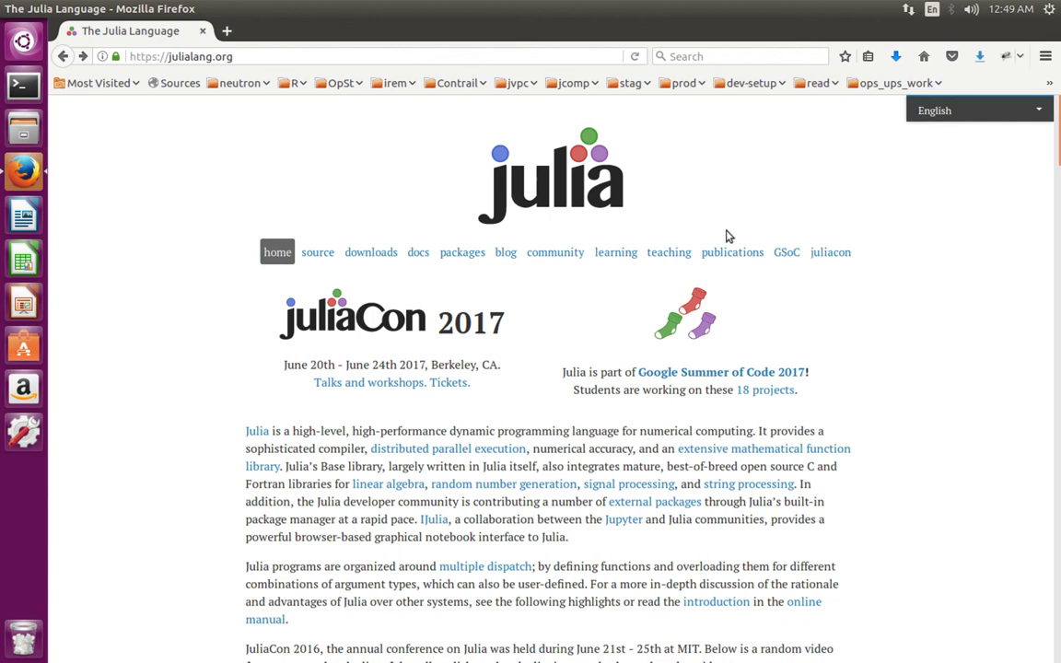
pyautogui.moveTo(270, 96)
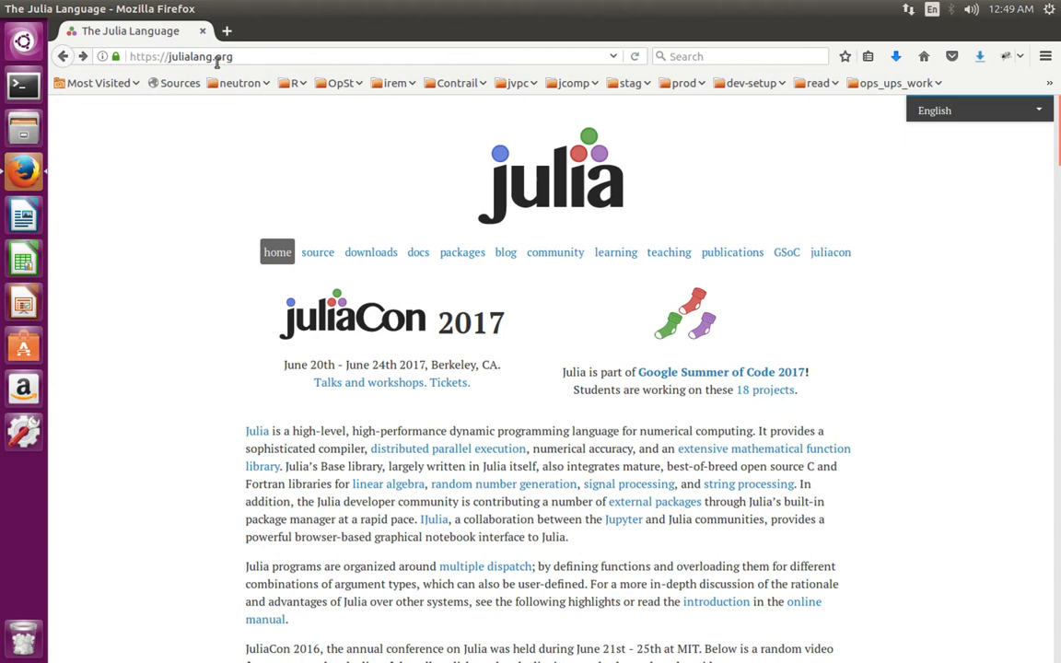
pyautogui.moveTo(371, 252)
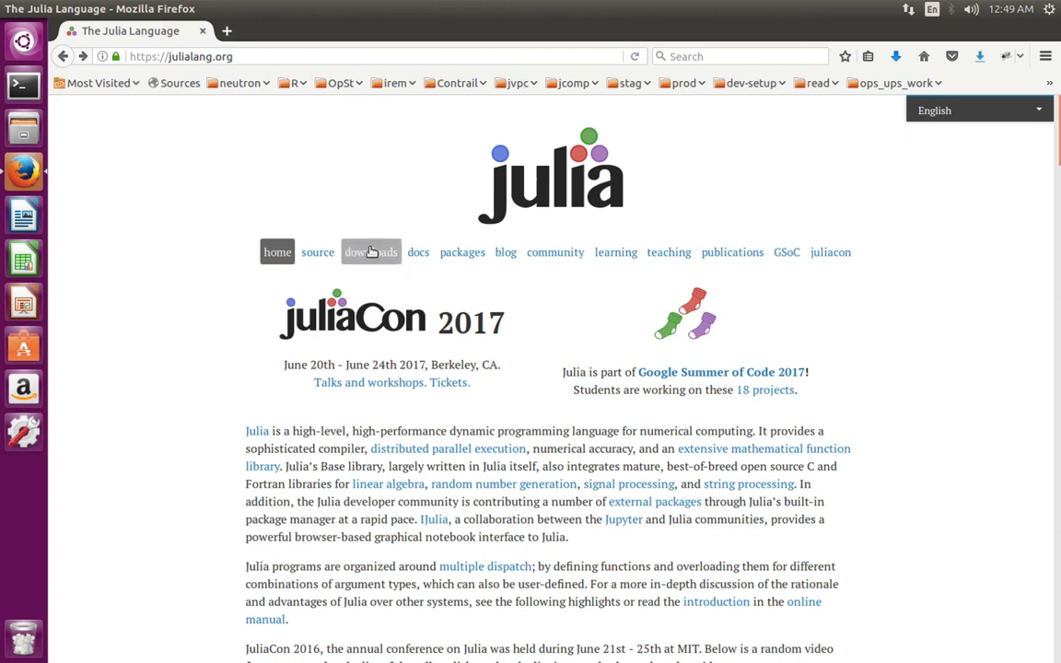
# Go to the julialang.org downloads page and scroll to the v0.6.0 command-line download table
pyautogui.click(371, 251)
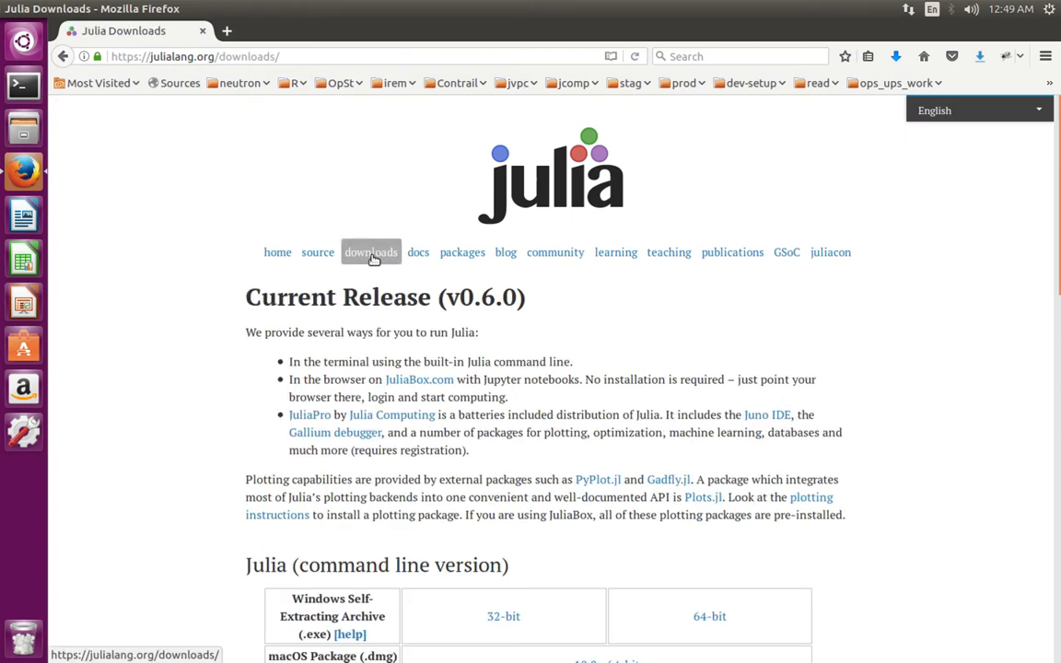
pyautogui.scroll(-3)
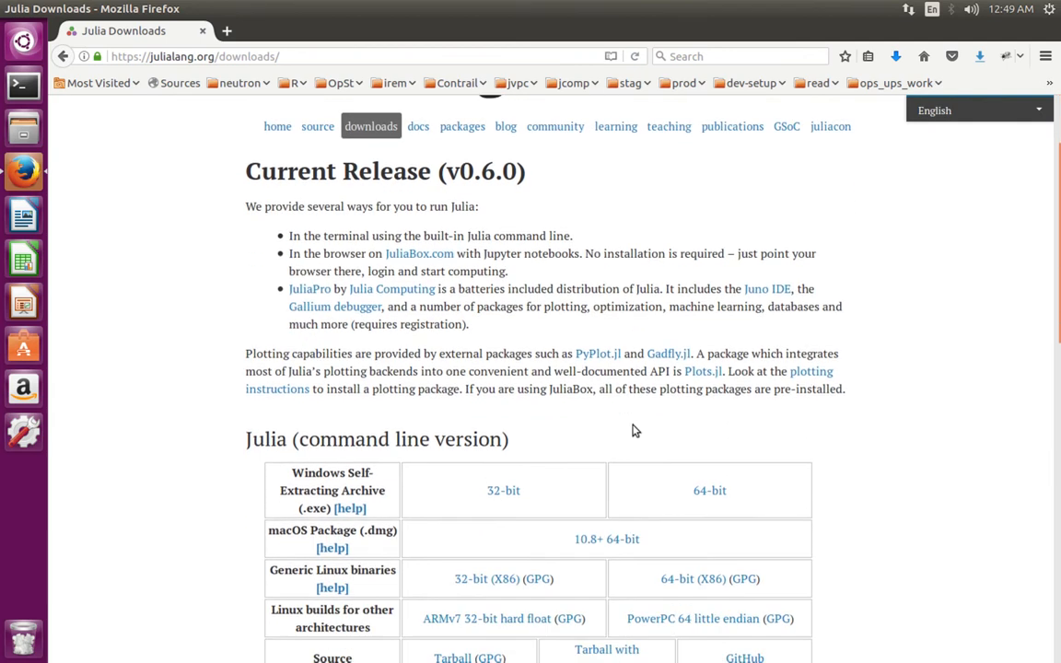
pyautogui.scroll(-3)
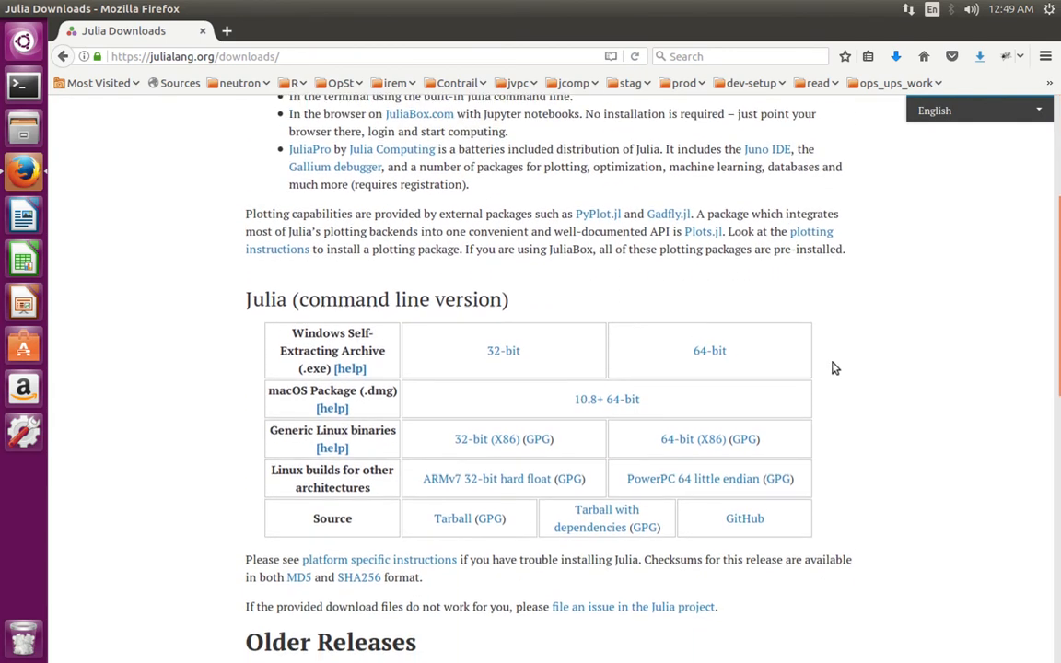
pyautogui.scroll(-3)
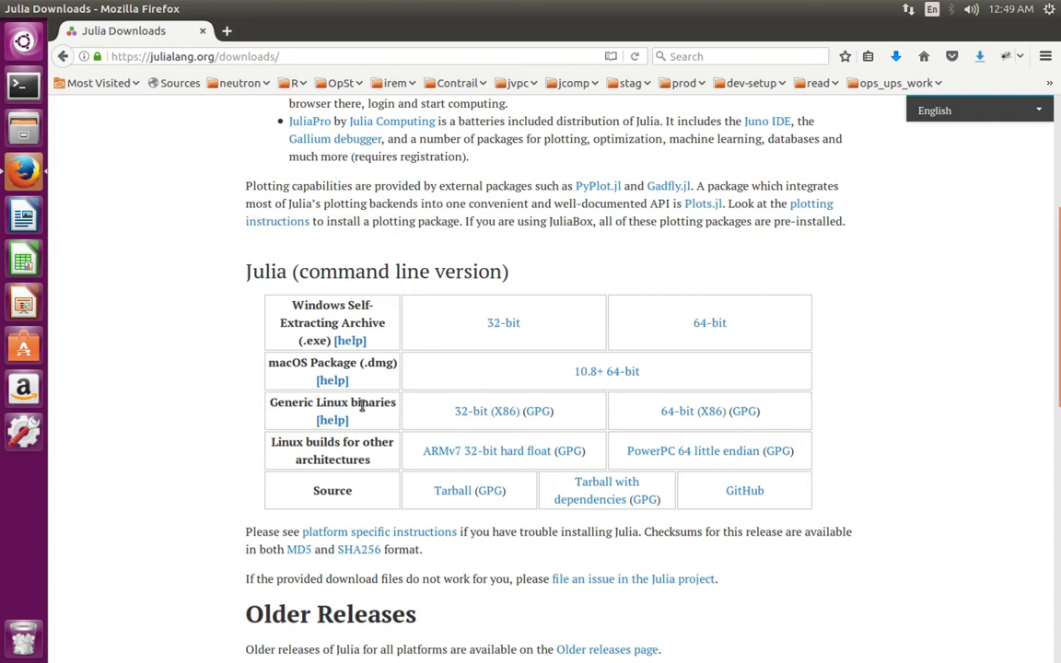
pyautogui.moveTo(356, 401)
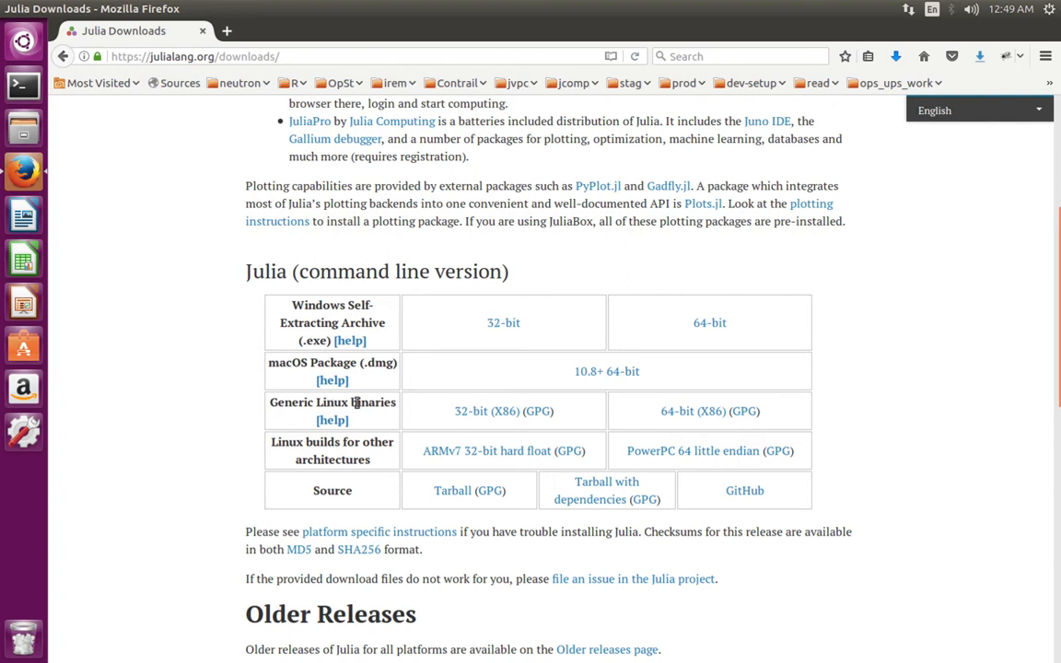
pyautogui.moveTo(677, 426)
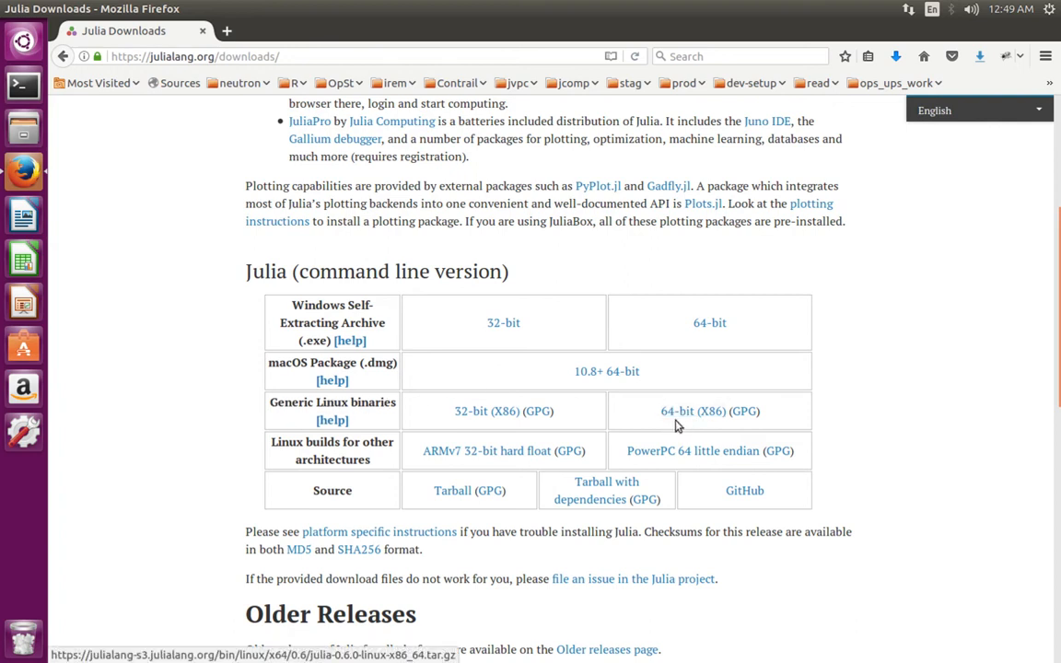
pyautogui.moveTo(699, 416)
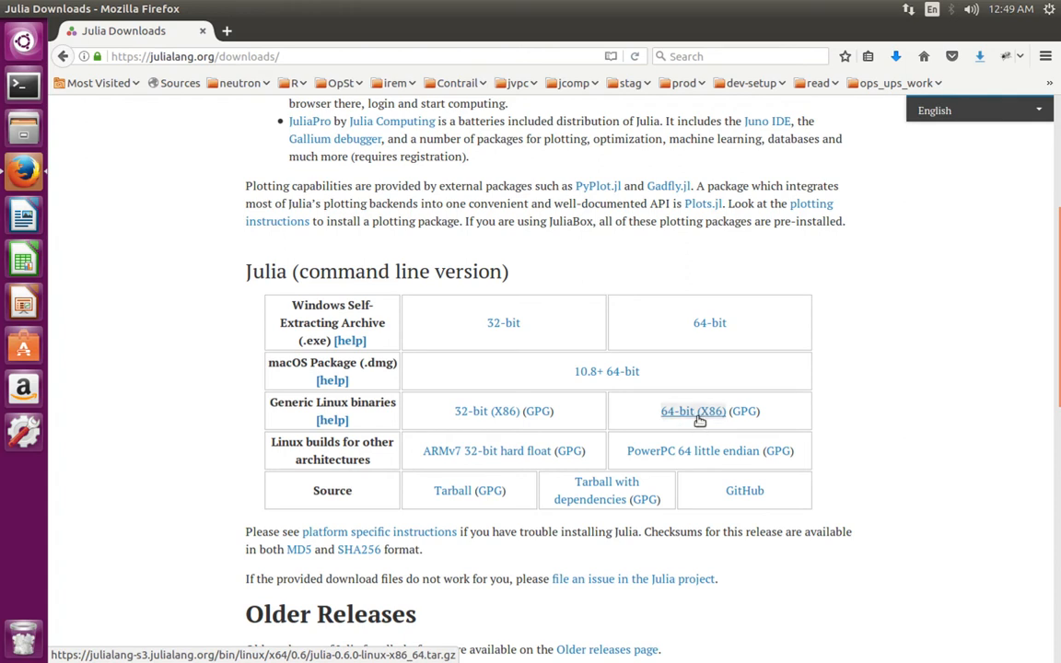
pyautogui.moveTo(691, 423)
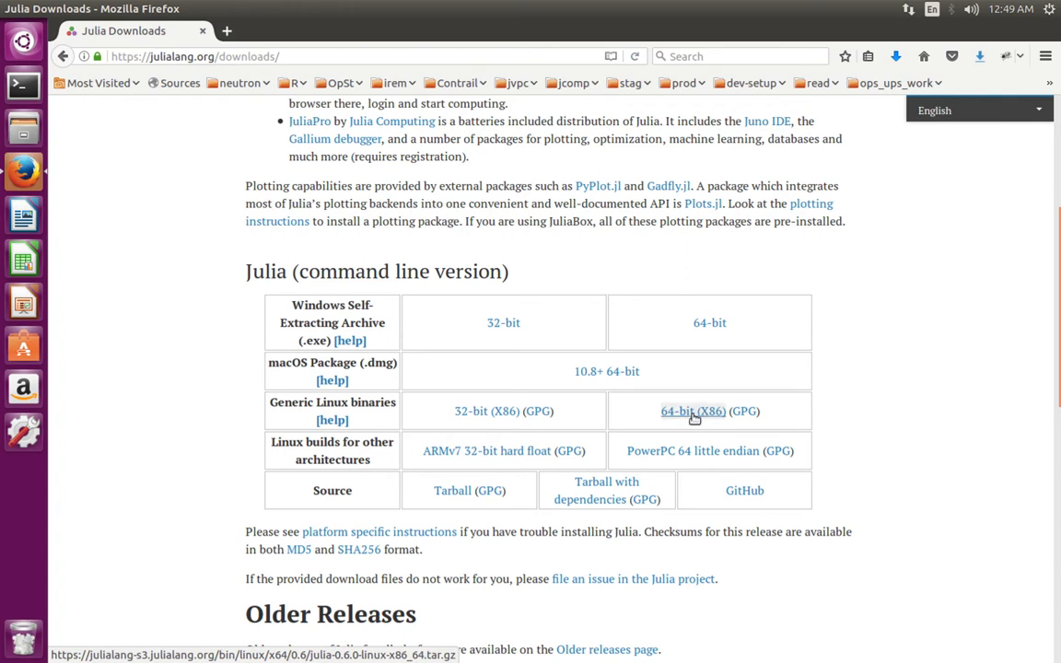
pyautogui.click(692, 411)
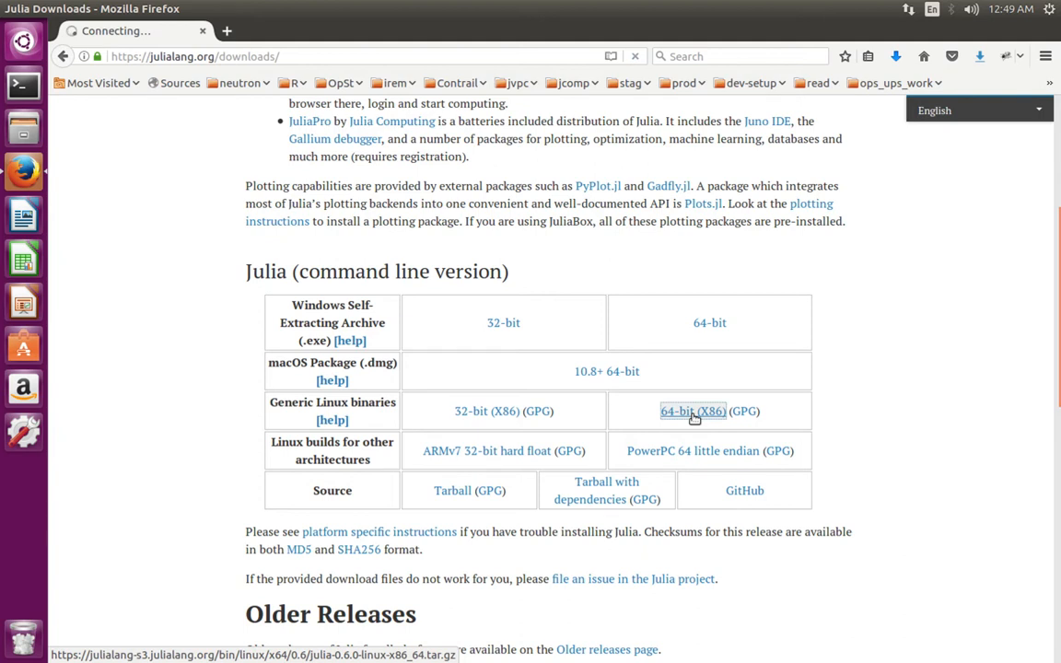
pyautogui.click(692, 411)
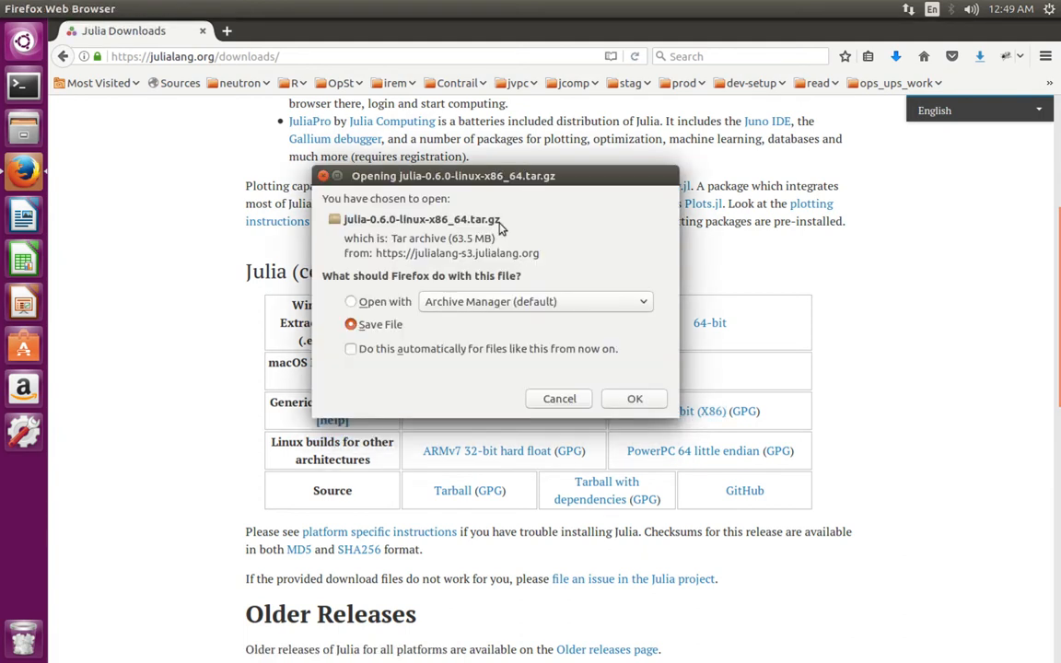
pyautogui.moveTo(493, 233)
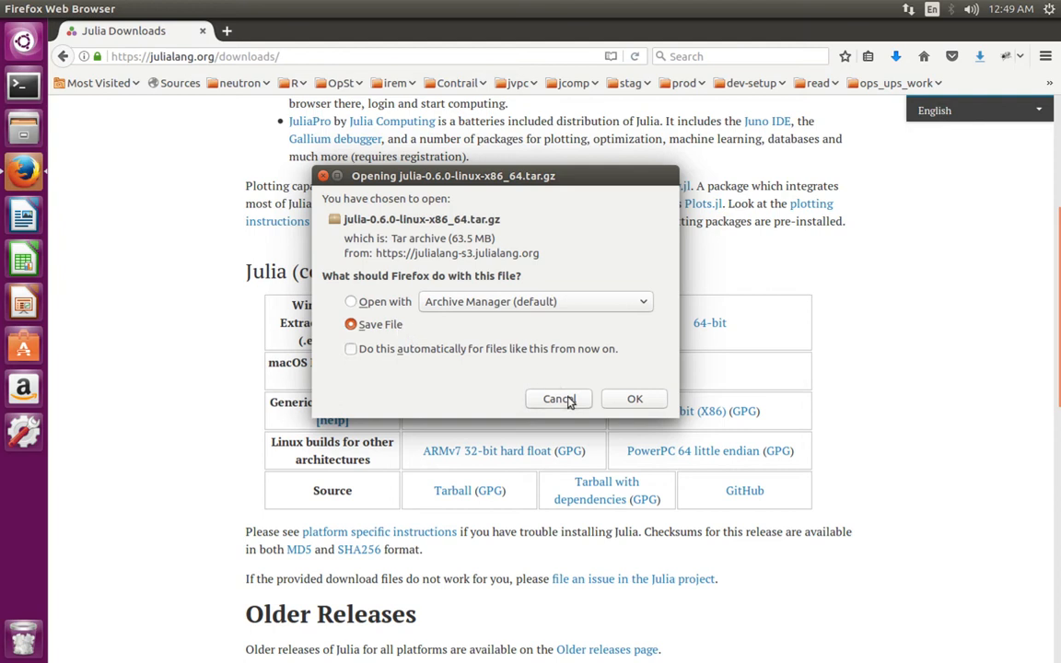
pyautogui.click(558, 398)
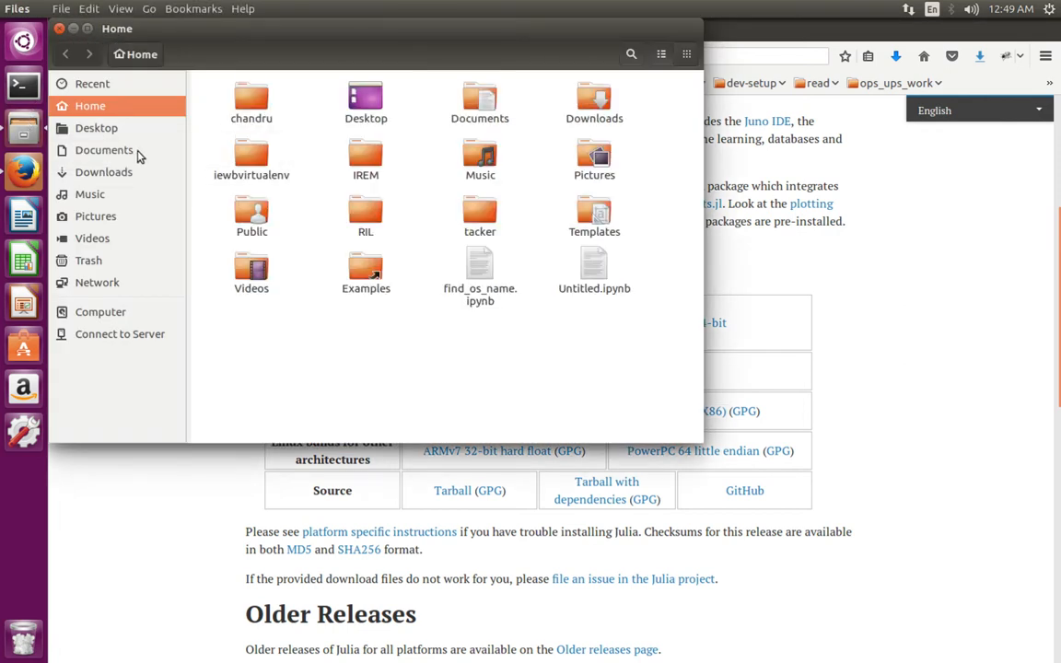
# Extract julia-0.6.0-linux-x86_64.tar.gz in place within the Downloads folder
pyautogui.click(105, 172)
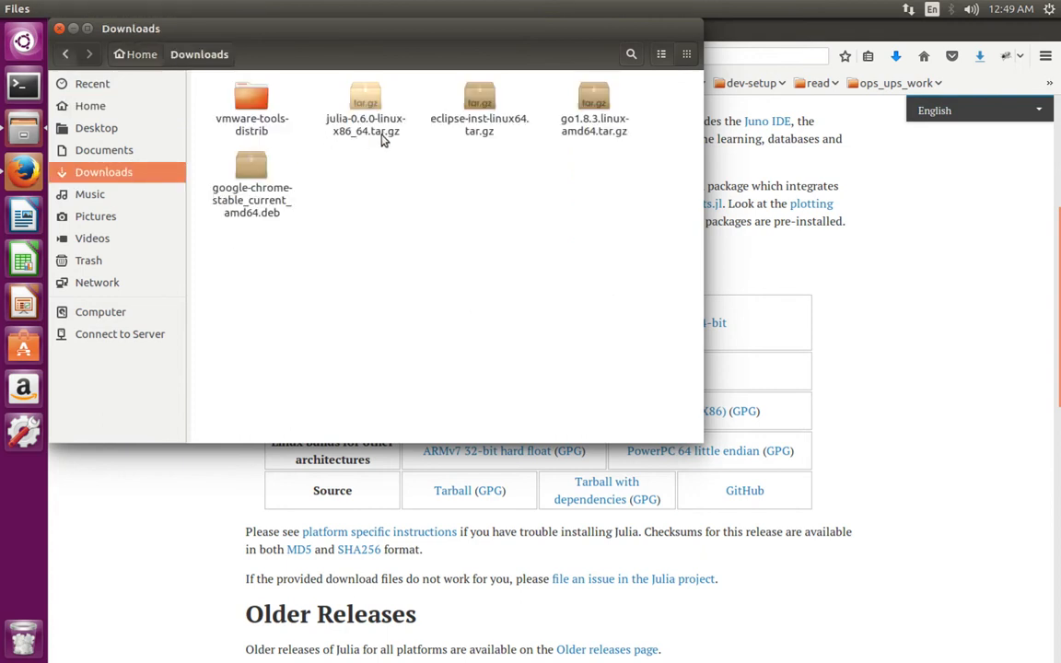
pyautogui.click(364, 101)
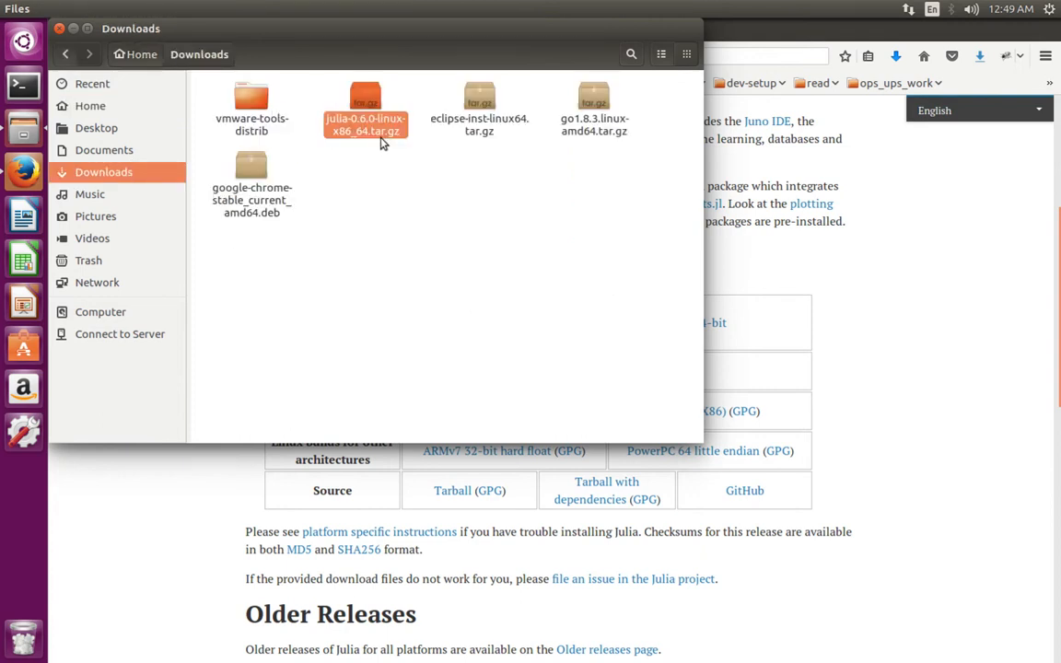
pyautogui.rightClick(364, 106)
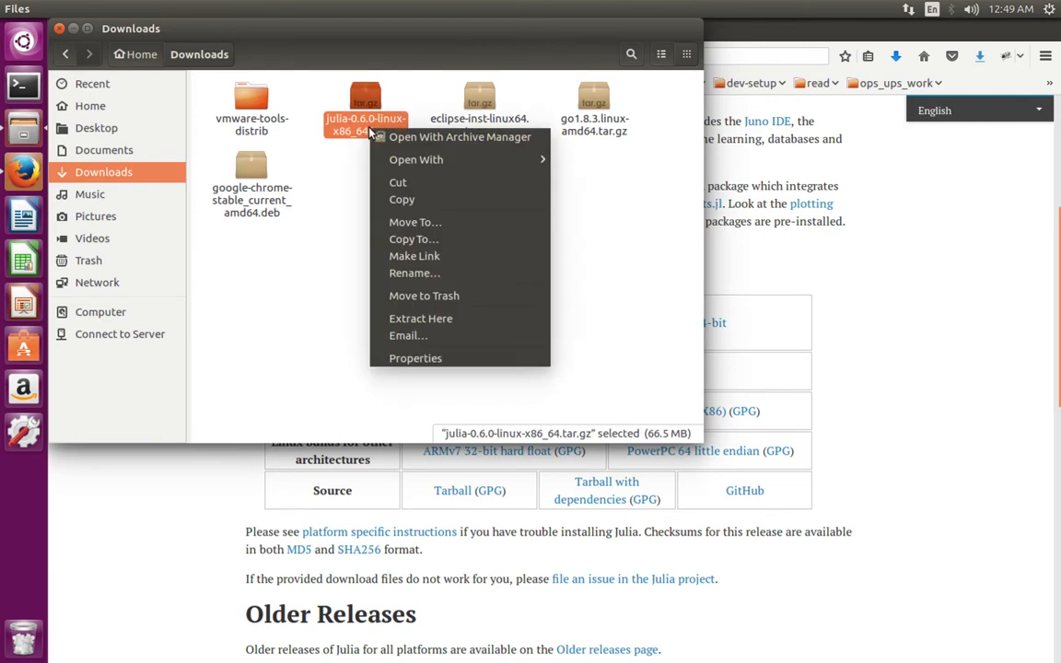
pyautogui.moveTo(414, 240)
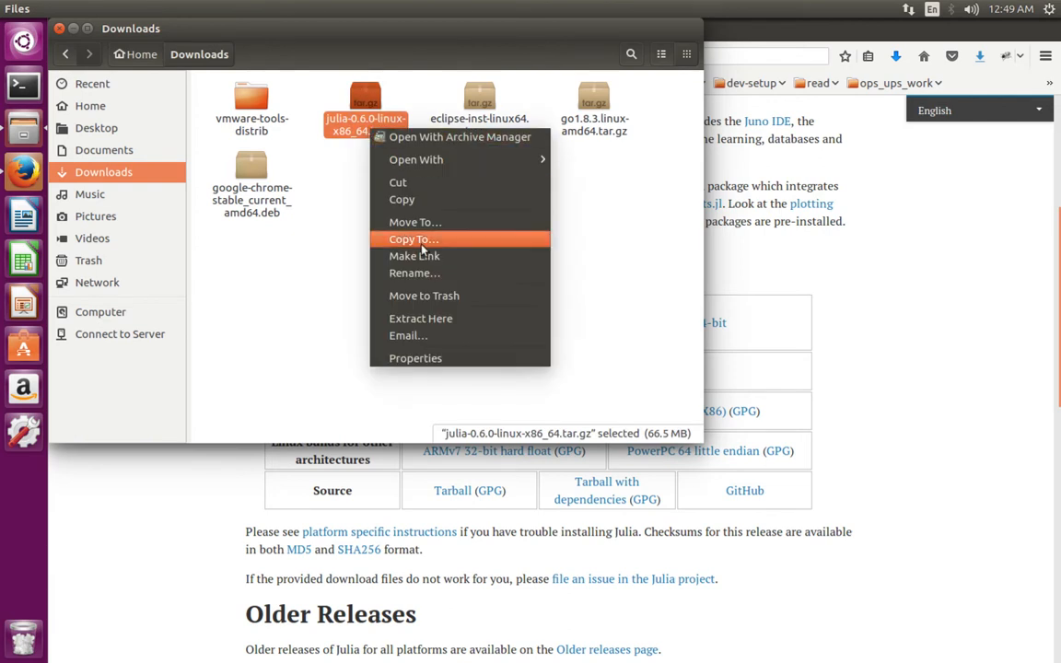
pyautogui.moveTo(421, 318)
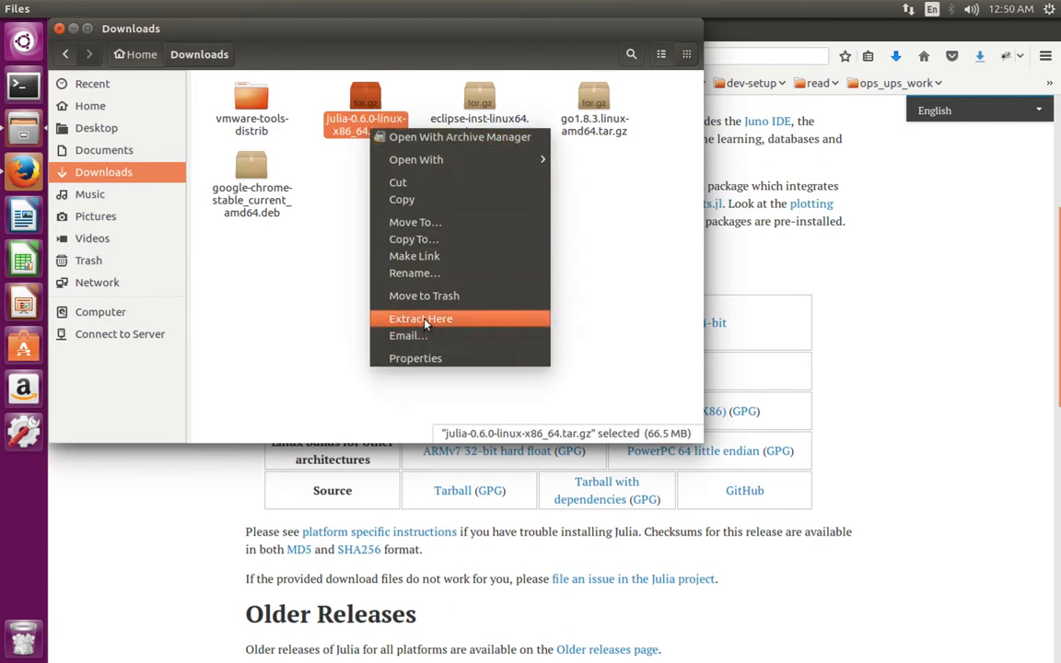
pyautogui.click(420, 318)
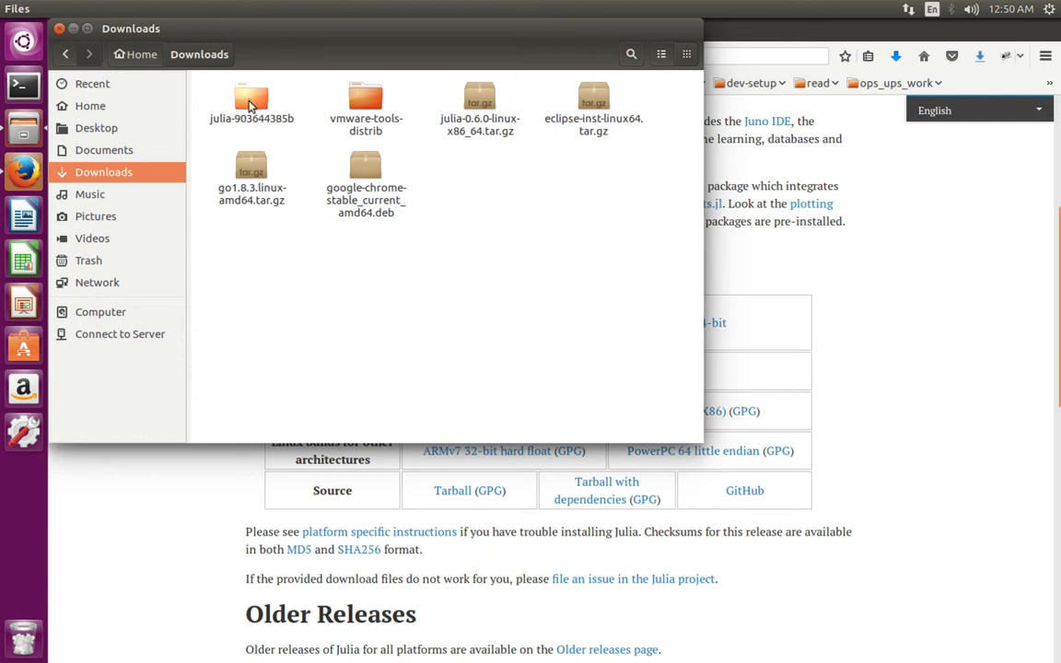
# Browse into julia-903644385b/bin to reveal the julia and julia-debug programs
pyautogui.doubleClick(252, 97)
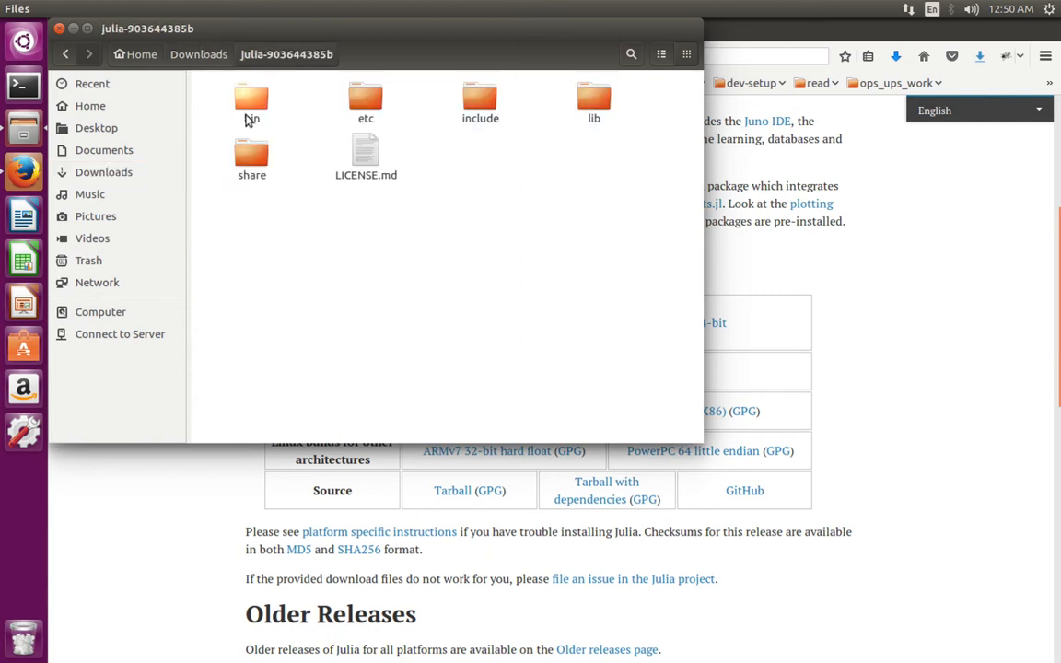
pyautogui.doubleClick(252, 99)
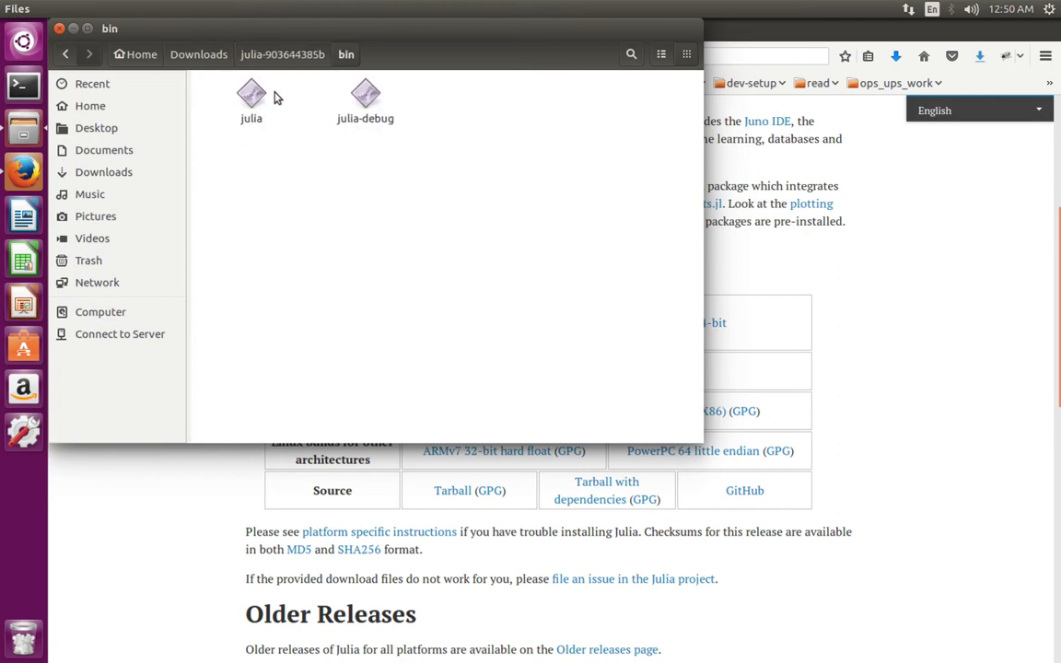
pyautogui.moveTo(375, 36)
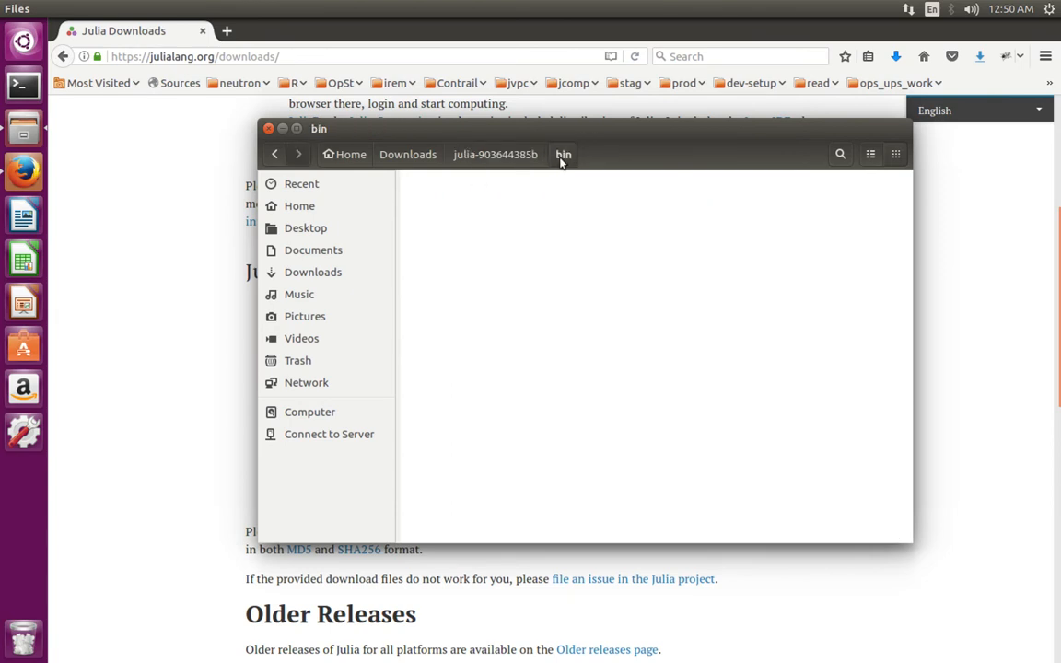
pyautogui.click(562, 154)
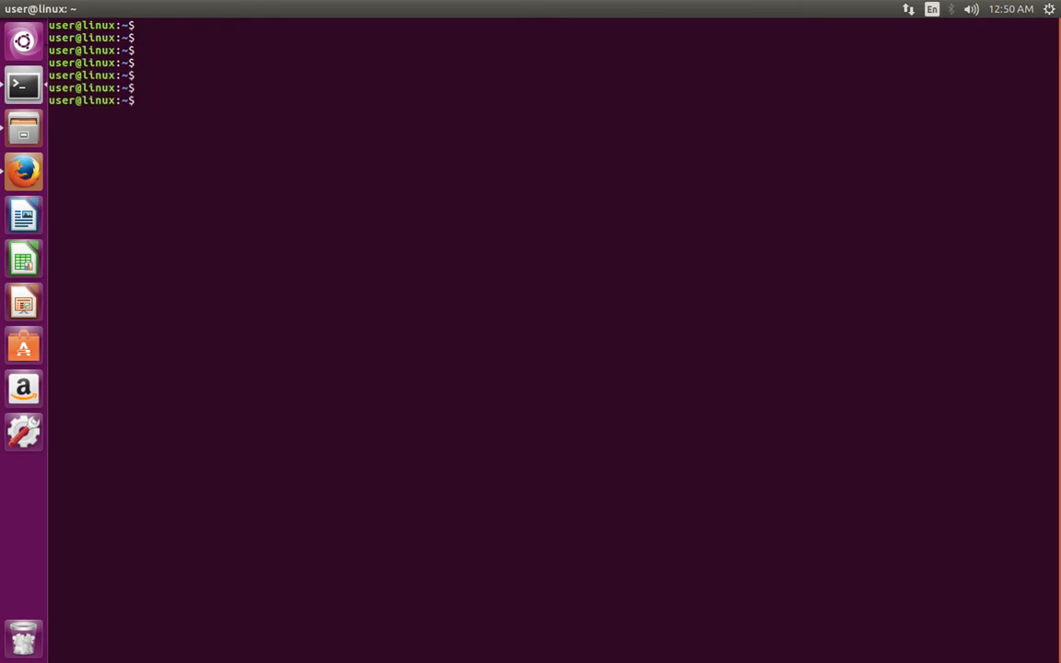
# Run sudo vim /etc/environment to edit the system PATH file as administrator
pyautogui.write('sudo')
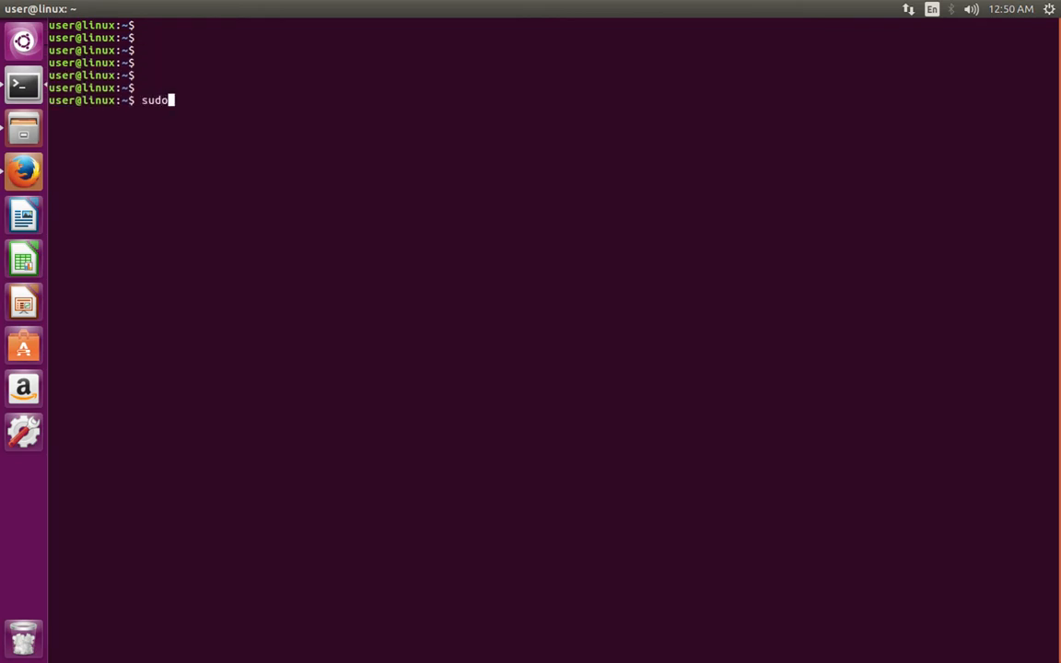
pyautogui.write('/etc/')
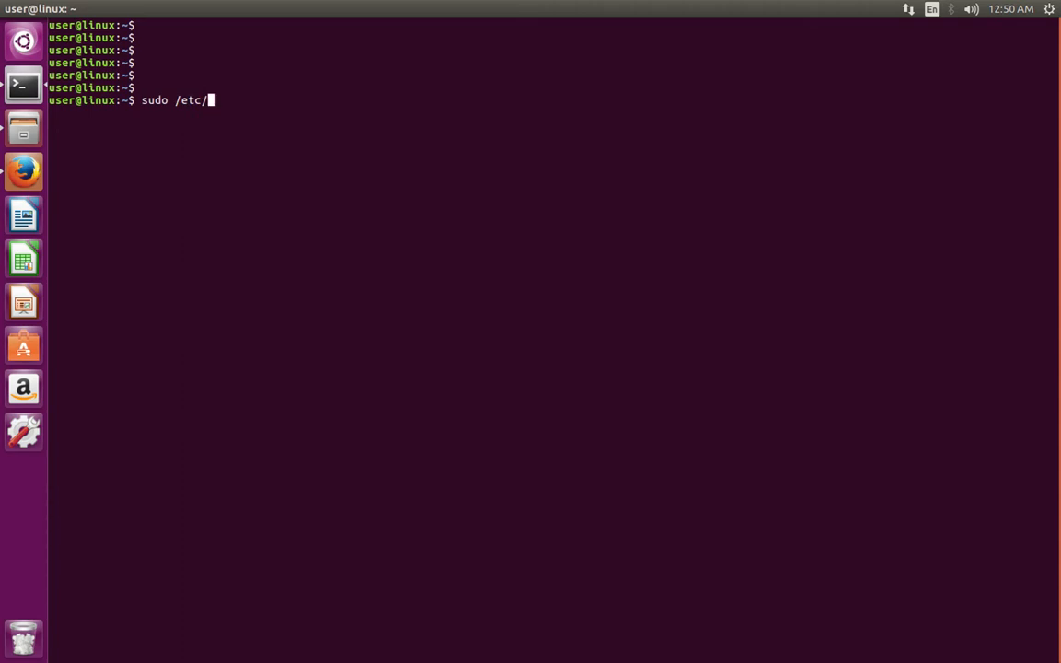
pyautogui.write('env')
pyautogui.write(':')
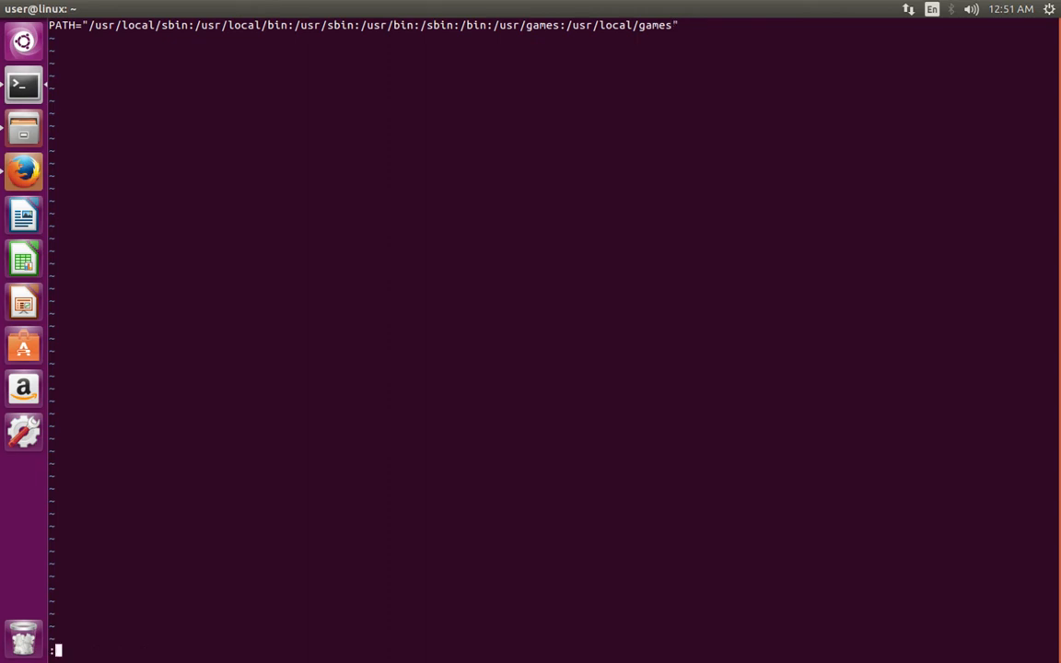
# Switch vim into insert mode on the PATH line of /etc/environment
pyautogui.write('i')
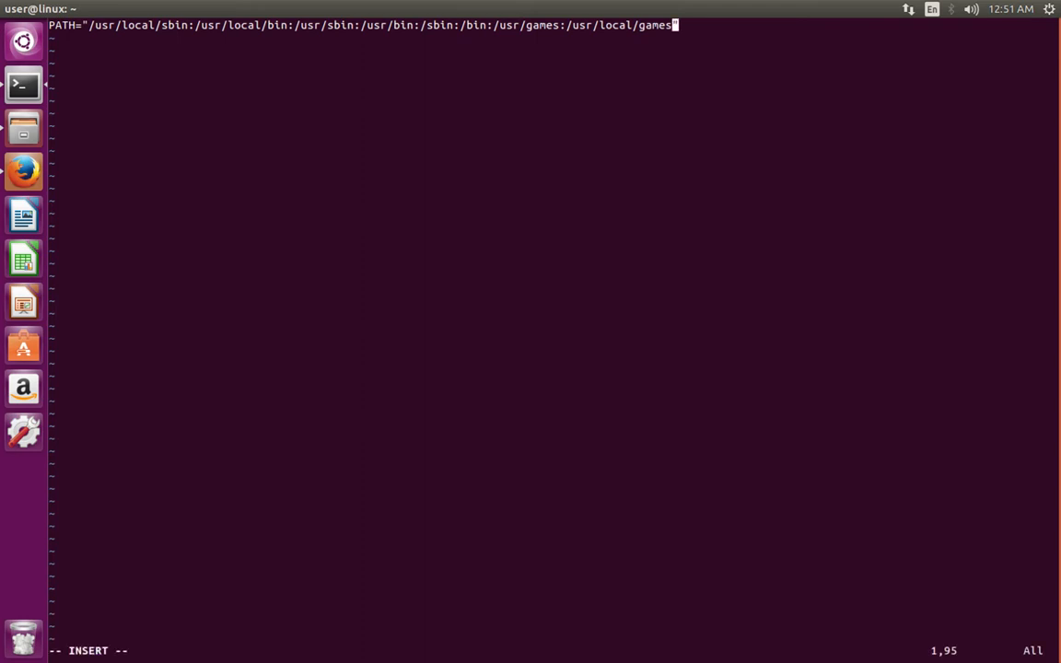
pyautogui.write(':')
pyautogui.write('c')
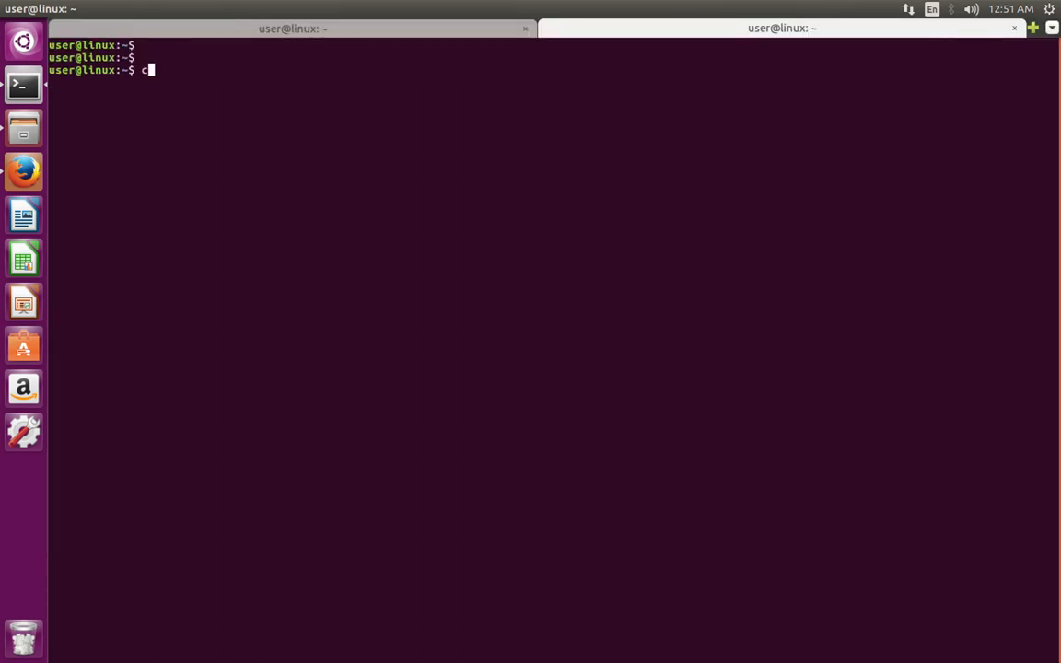
# Change into ~/Downloads/julia-903644385b/bin, then print and copy its full path with pwd
pyautogui.write('d ~/Downloads/')
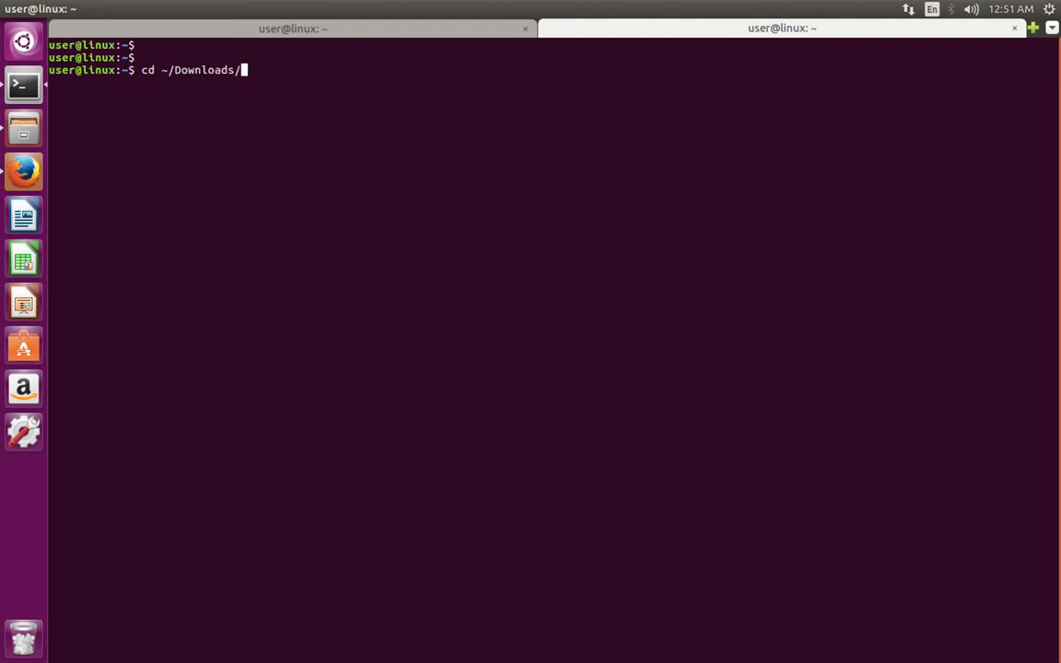
pyautogui.write('julia-903644385b/')
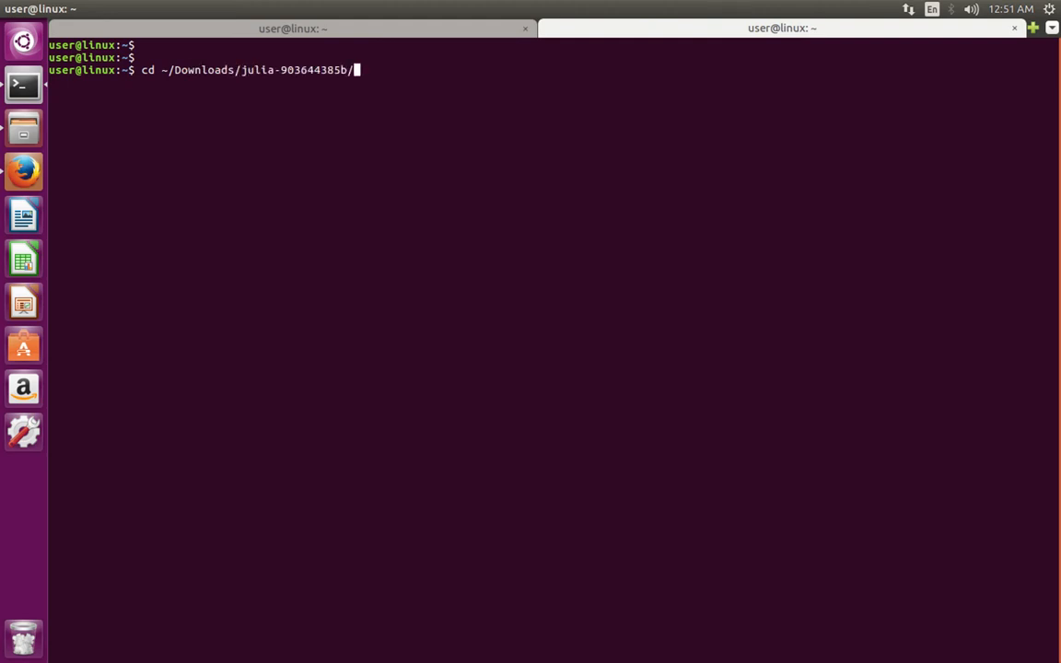
pyautogui.press('Return')
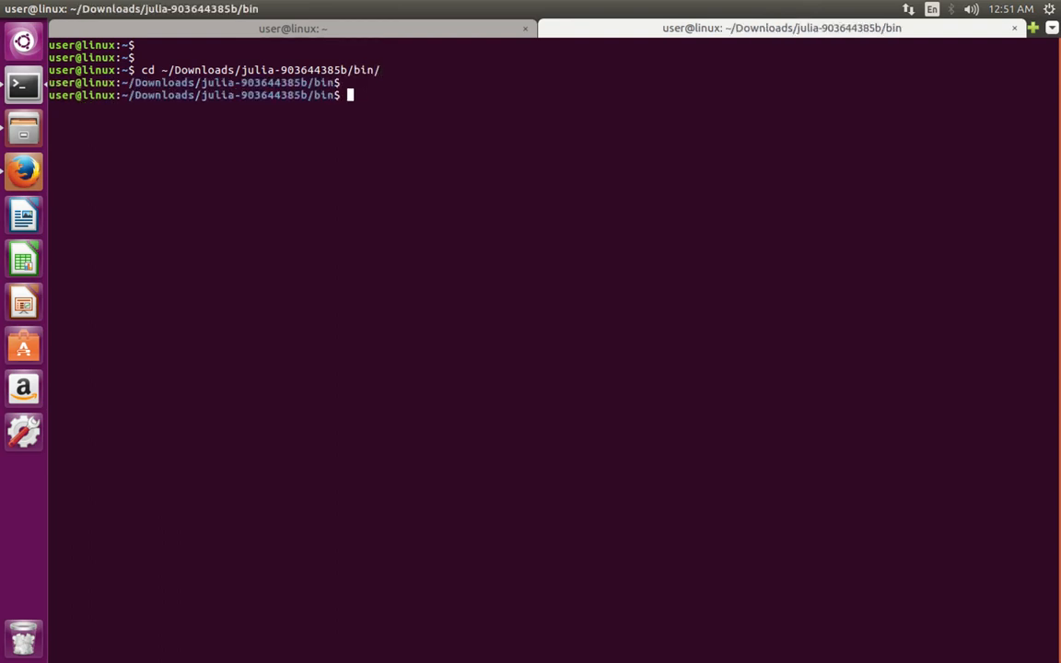
pyautogui.write('pwd')
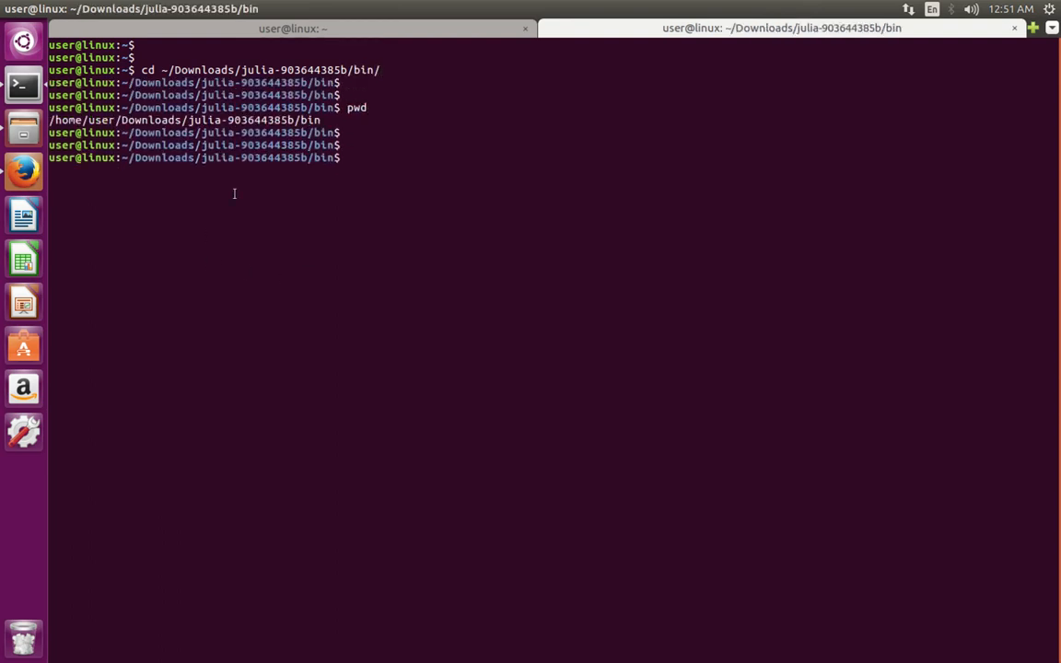
pyautogui.rightClick(254, 126)
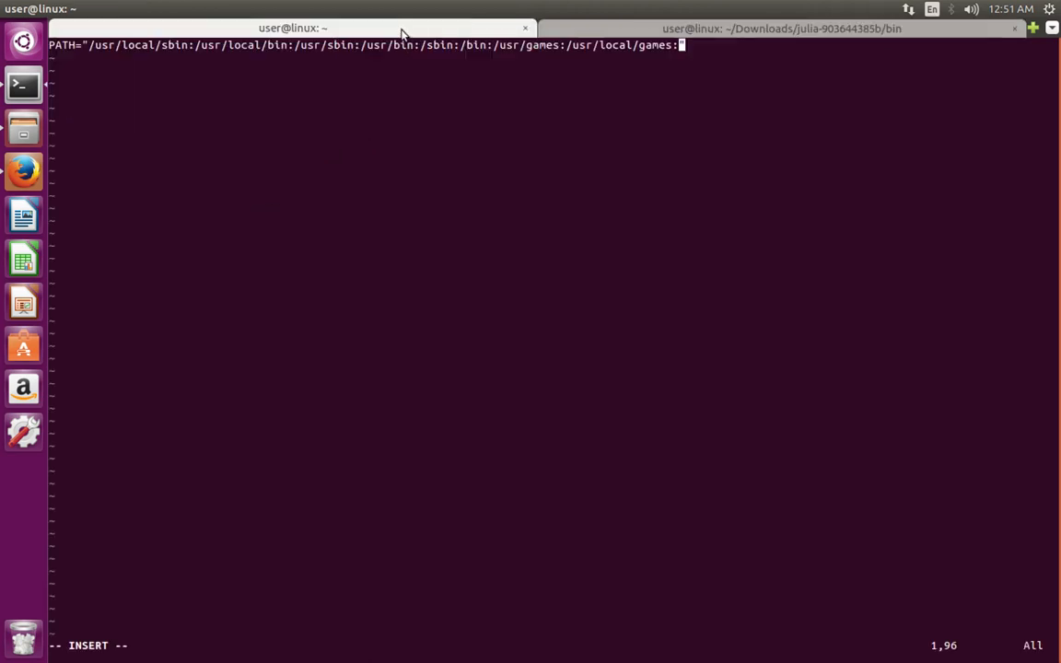
# Append /home/user/Downloads/julia-903644385b/bin to the PATH line and save with :wq
pyautogui.write('"')
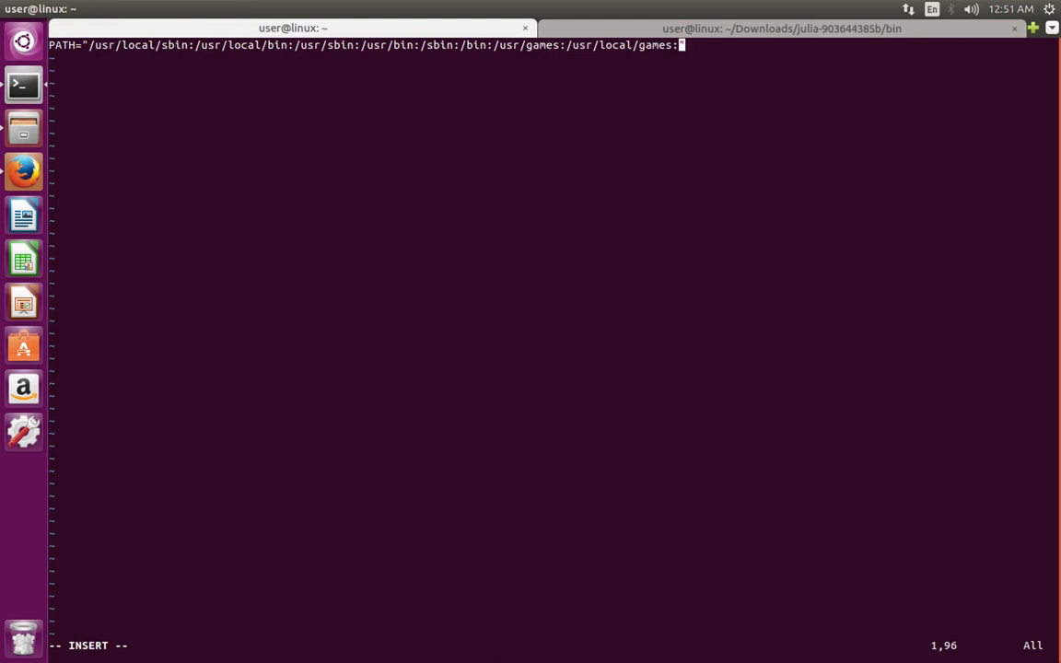
pyautogui.write('/home/user/Downloads/julia-903644385b/bin"')
pyautogui.click(554, 646)
pyautogui.write(':')
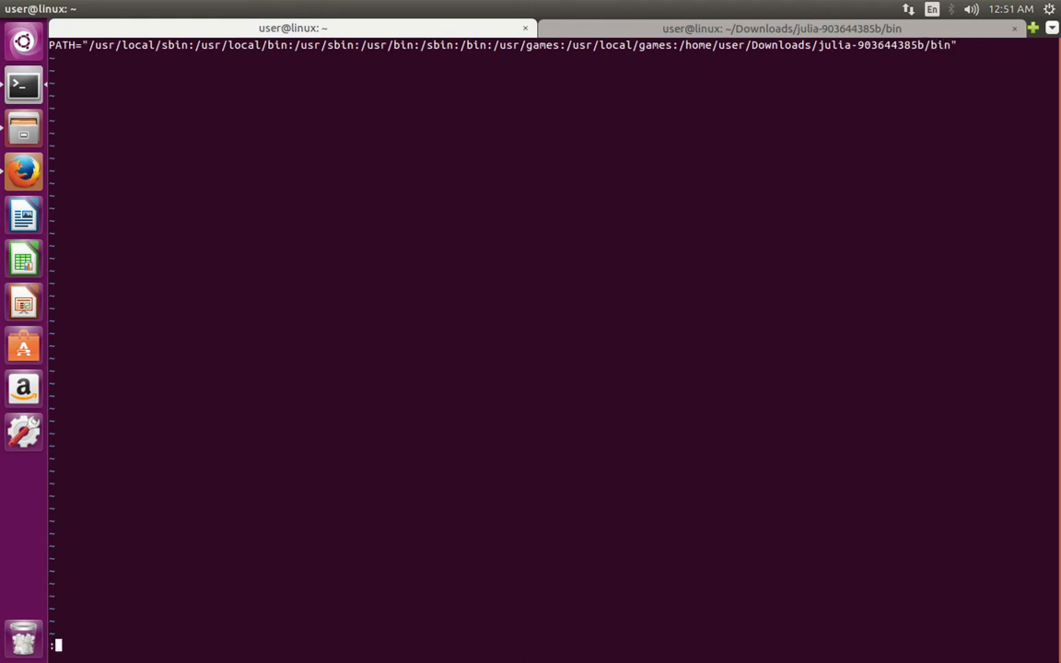
pyautogui.press('Return')
pyautogui.write('e')
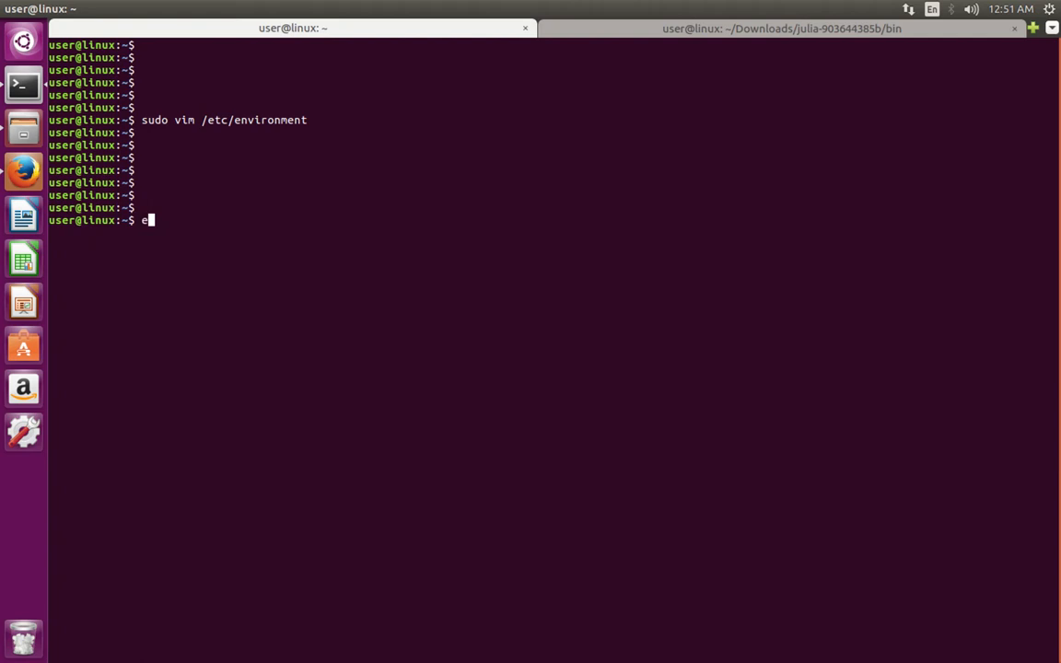
# Export PATH=$PATH:/home/user/Downloads/julia-903644385b/bin and tab-complete 'ju' to list julia commands
pyautogui.write('xport')
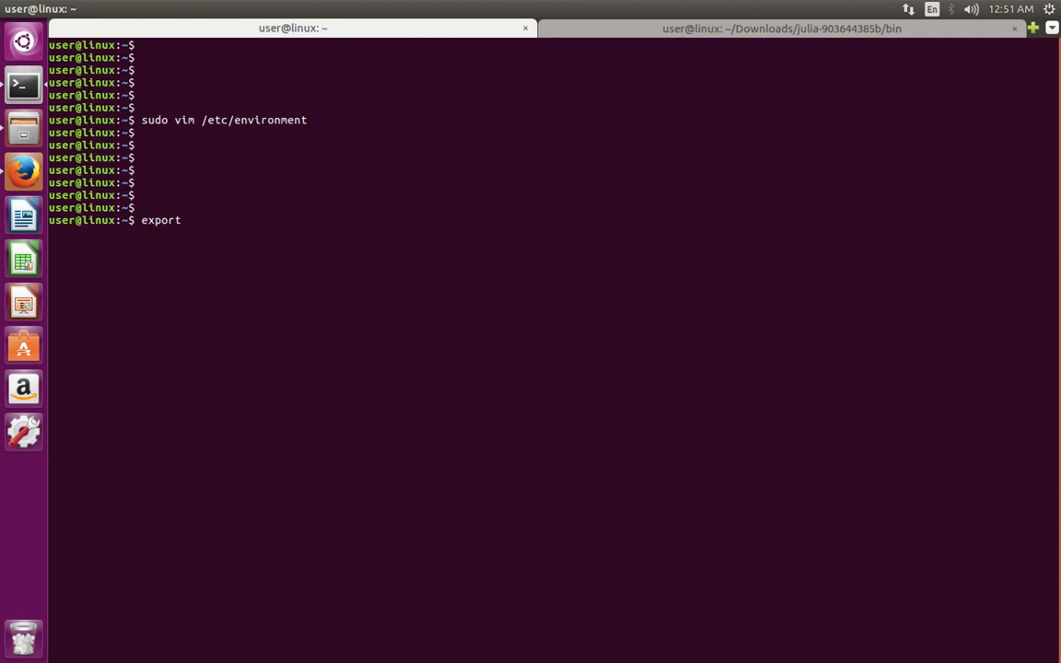
pyautogui.write('P')
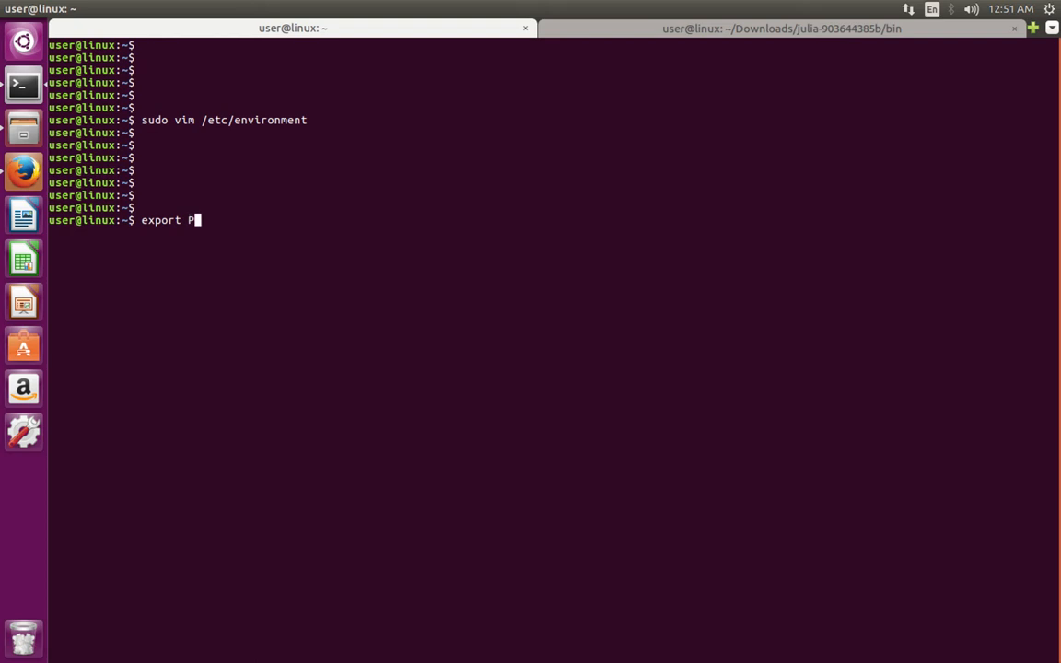
pyautogui.write('ATH')
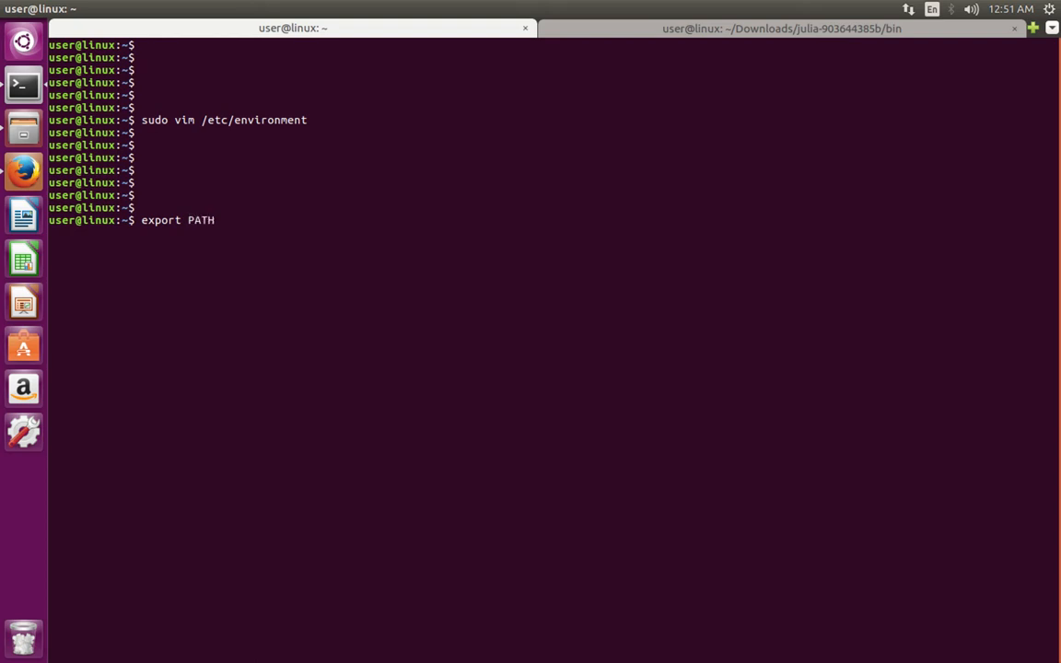
pyautogui.write('=')
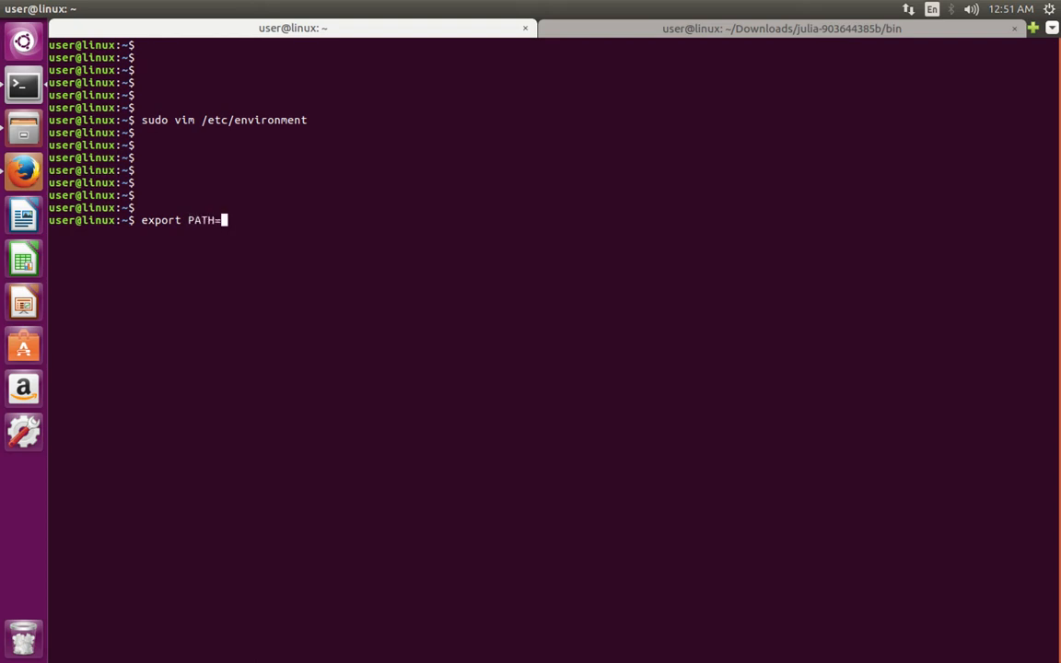
pyautogui.write('$P')
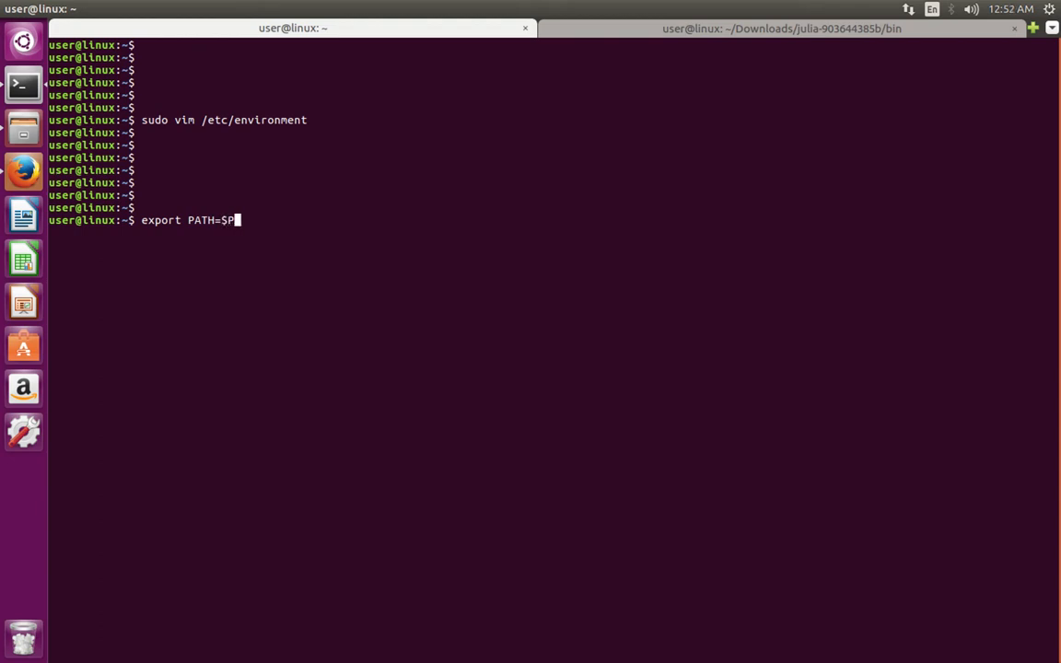
pyautogui.write('ATH:')
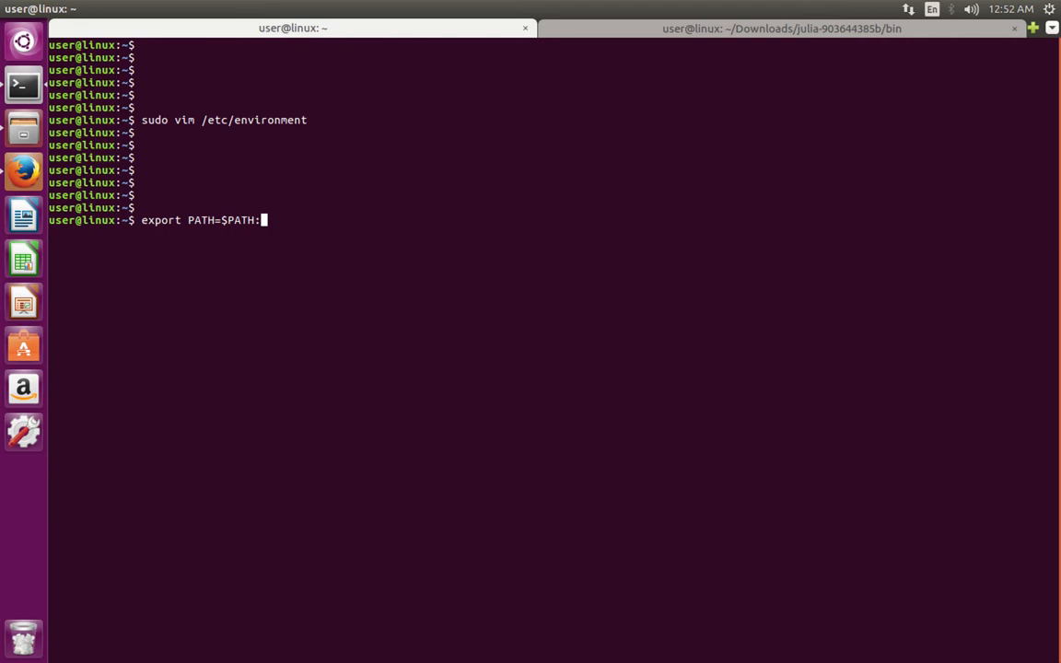
pyautogui.write('/home/user/Downloads/julia-903644385b/bin')
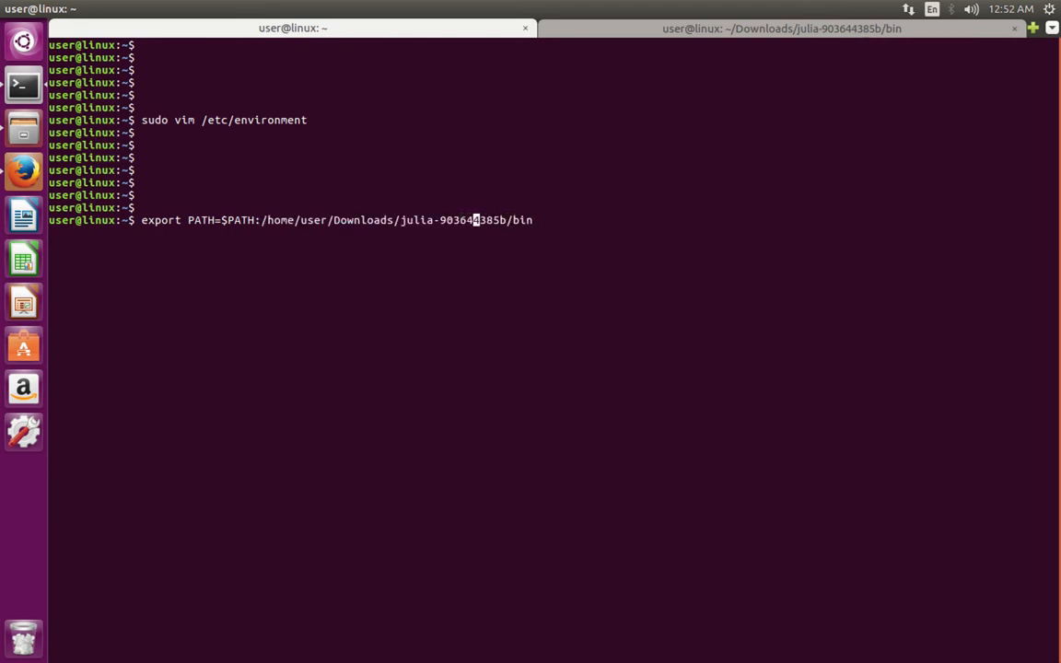
pyautogui.press('Return')
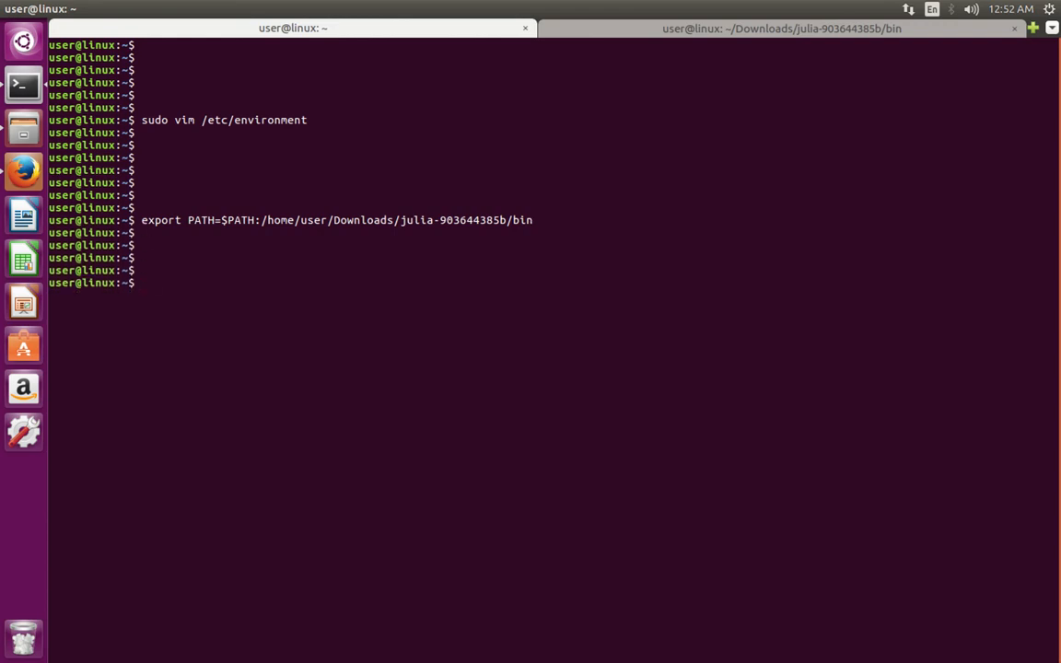
pyautogui.write('ju')
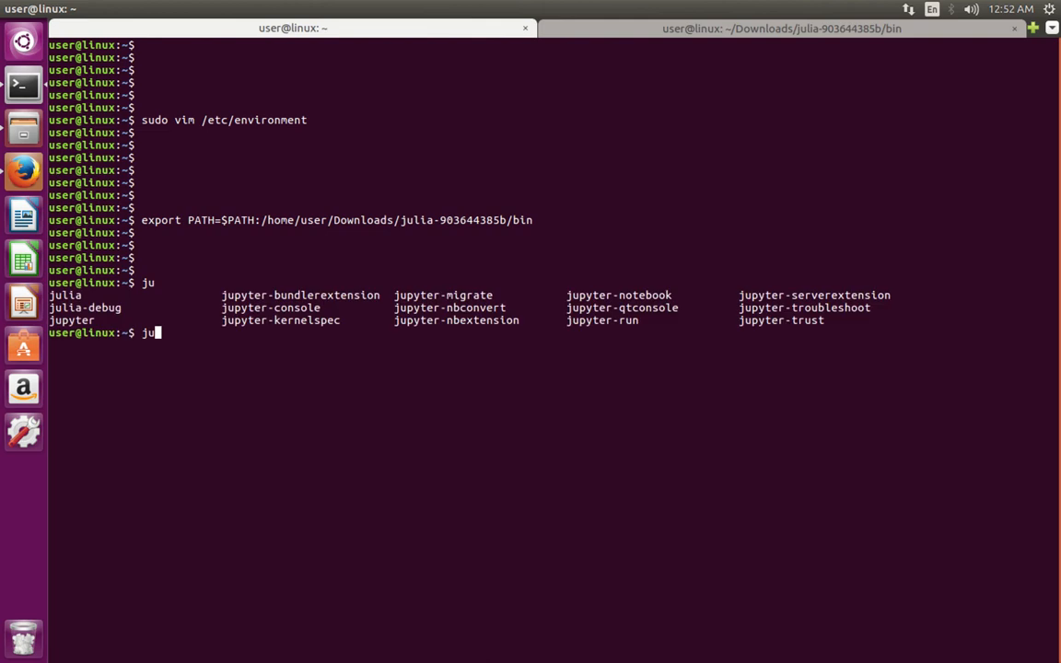
# Check that julia -version reports 0.6.0, then launch the julia REPL
pyautogui.write('lia -version')
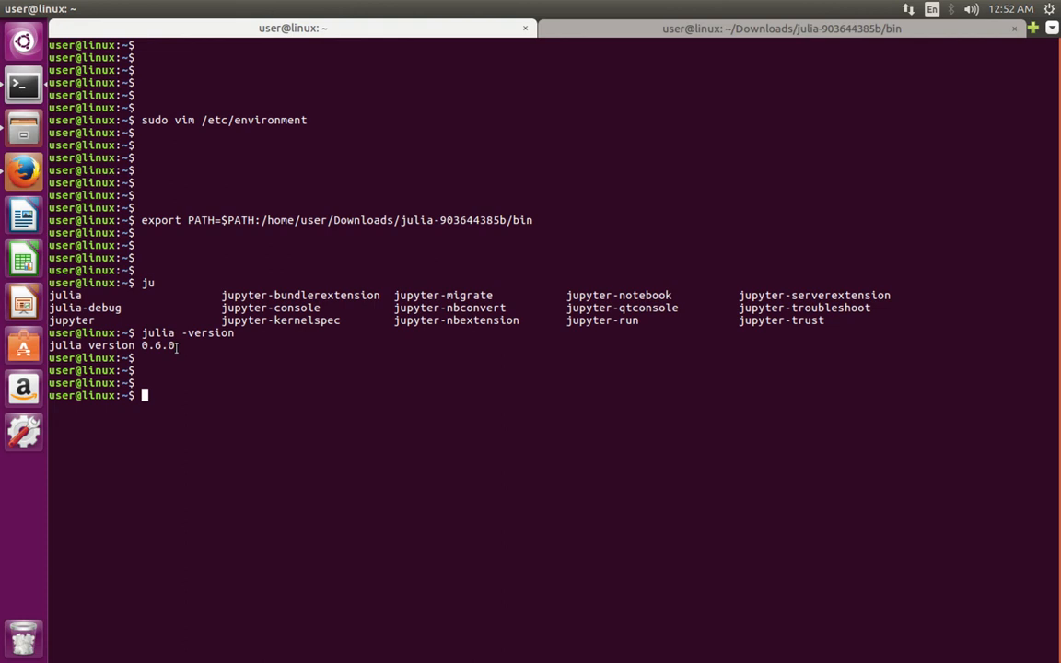
pyautogui.write('julia')
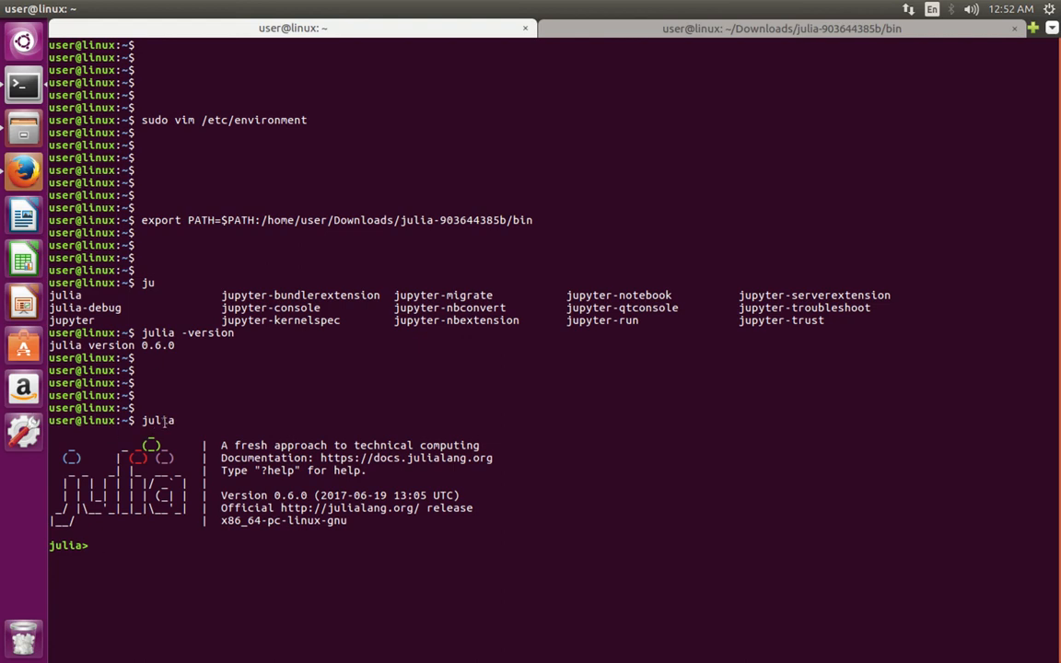
# Try print ("Hello World") with a space before the parenthesis, causing a syntax error
pyautogui.write('pr')
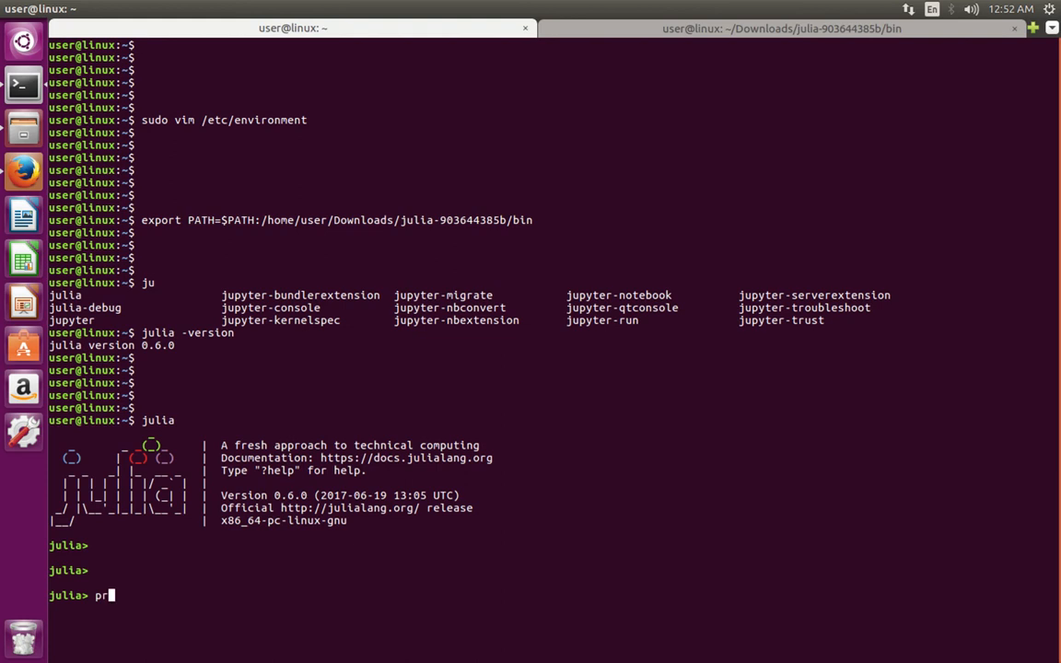
pyautogui.write('int (')
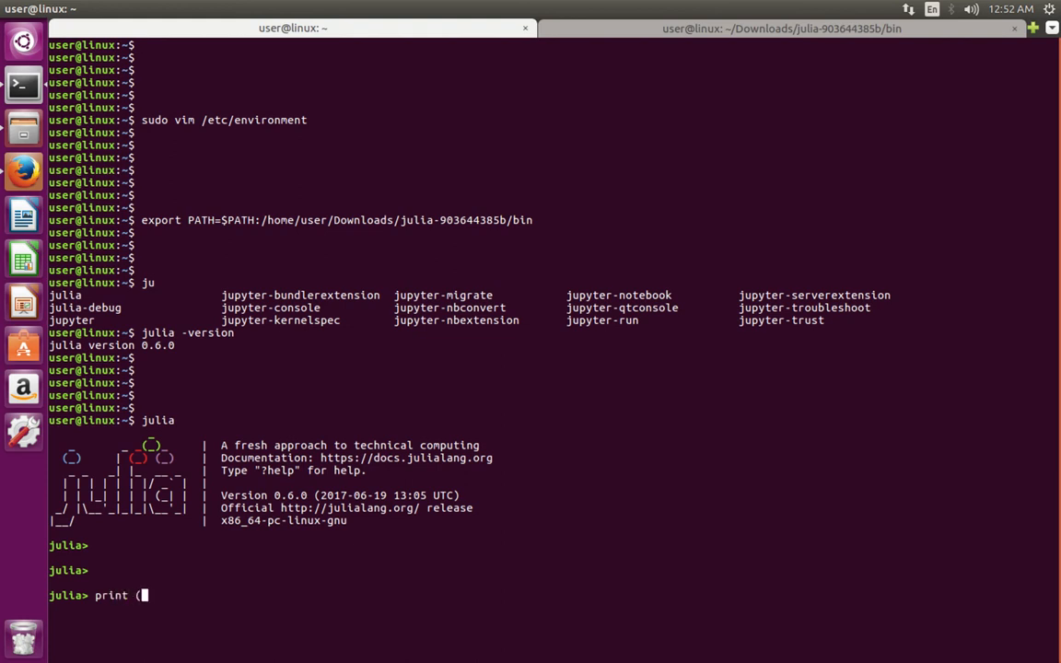
pyautogui.write('""')
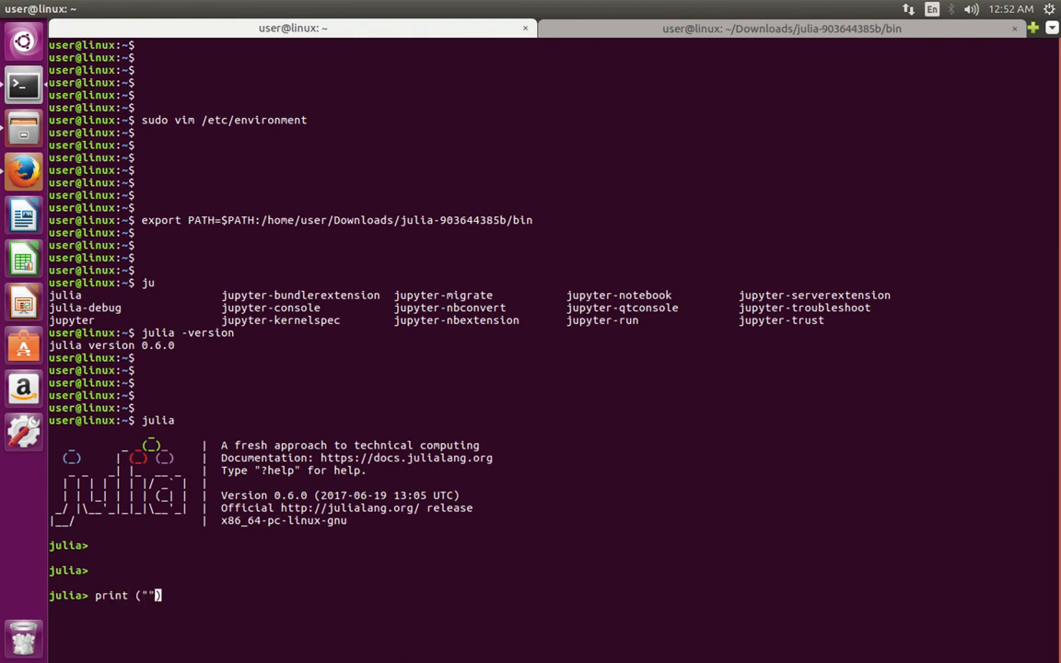
pyautogui.write('H')
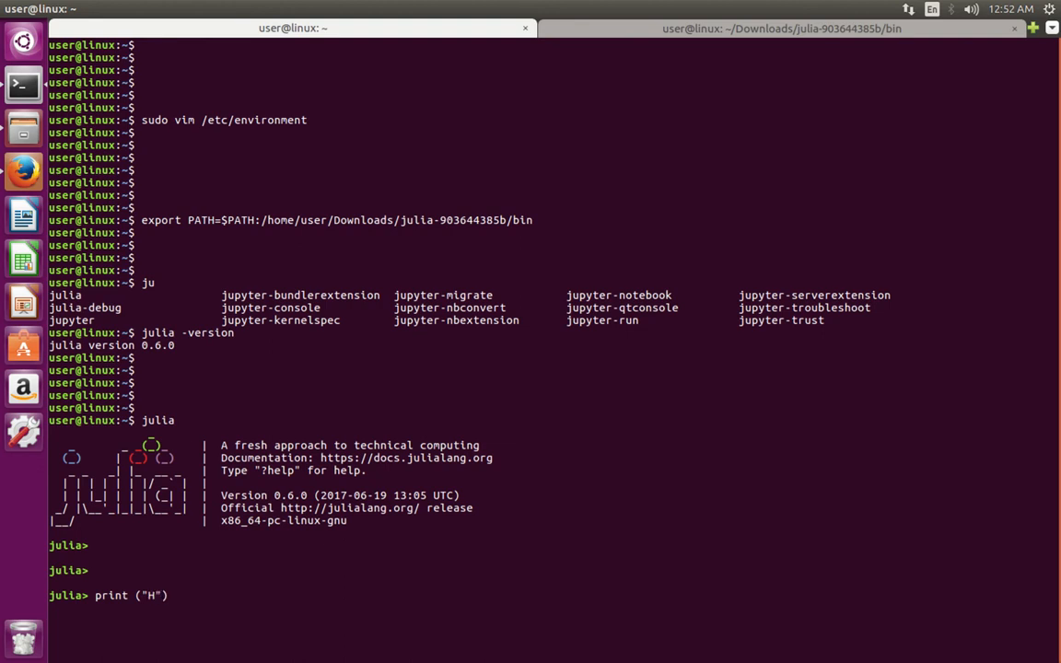
pyautogui.write('ello')
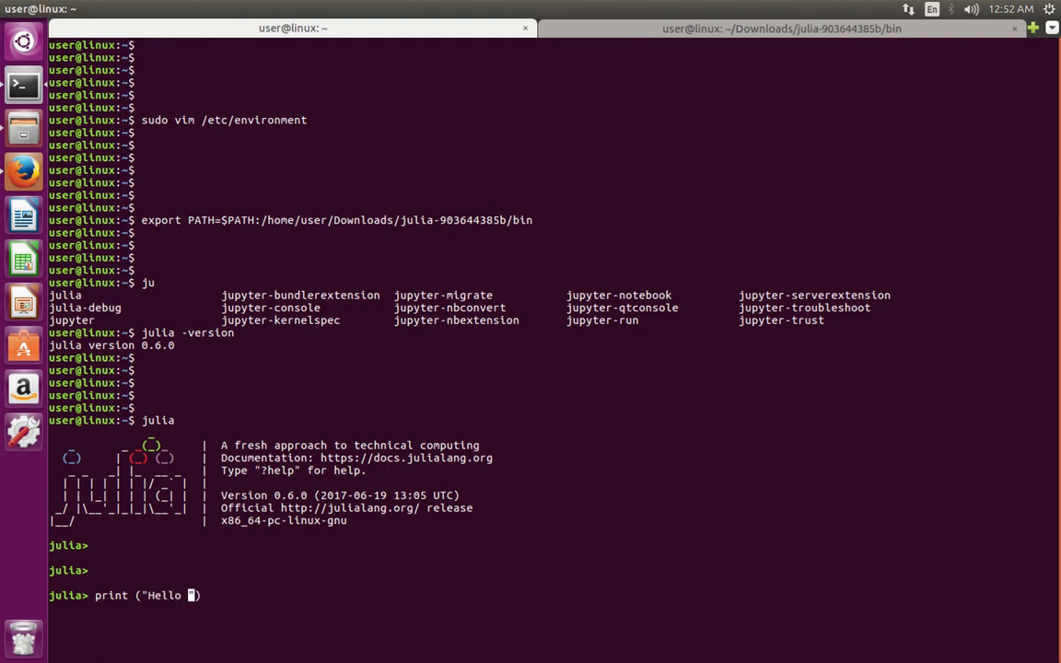
pyautogui.write('World')
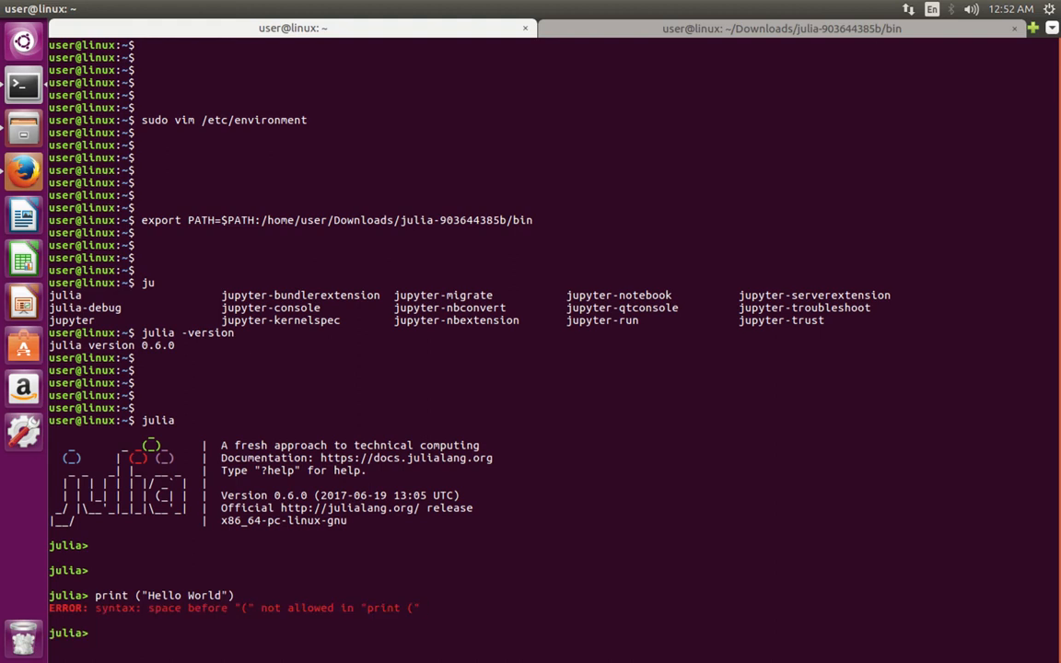
# Run the corrected print("Hello World") so the REPL outputs Hello World
pyautogui.write('print ("Hello World")')
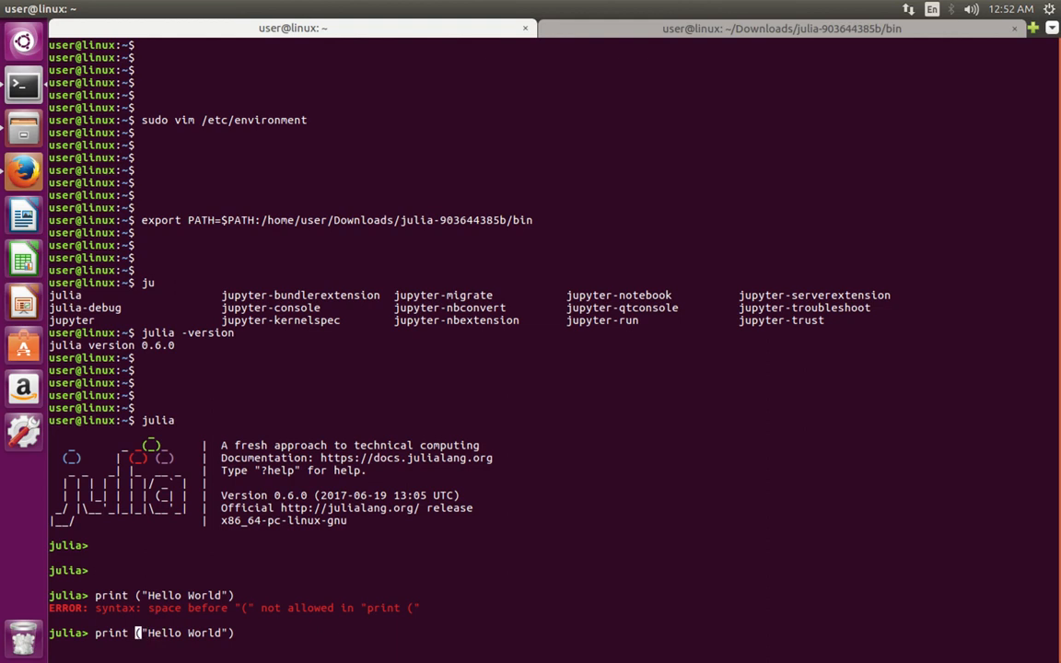
pyautogui.press('Return')
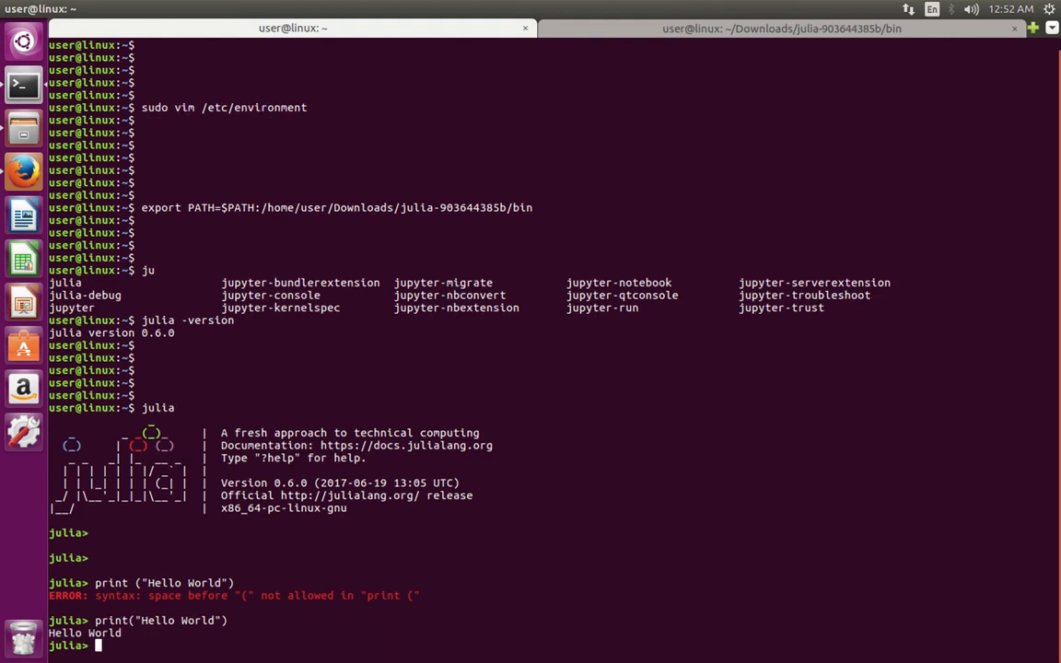
pyautogui.press('Return')
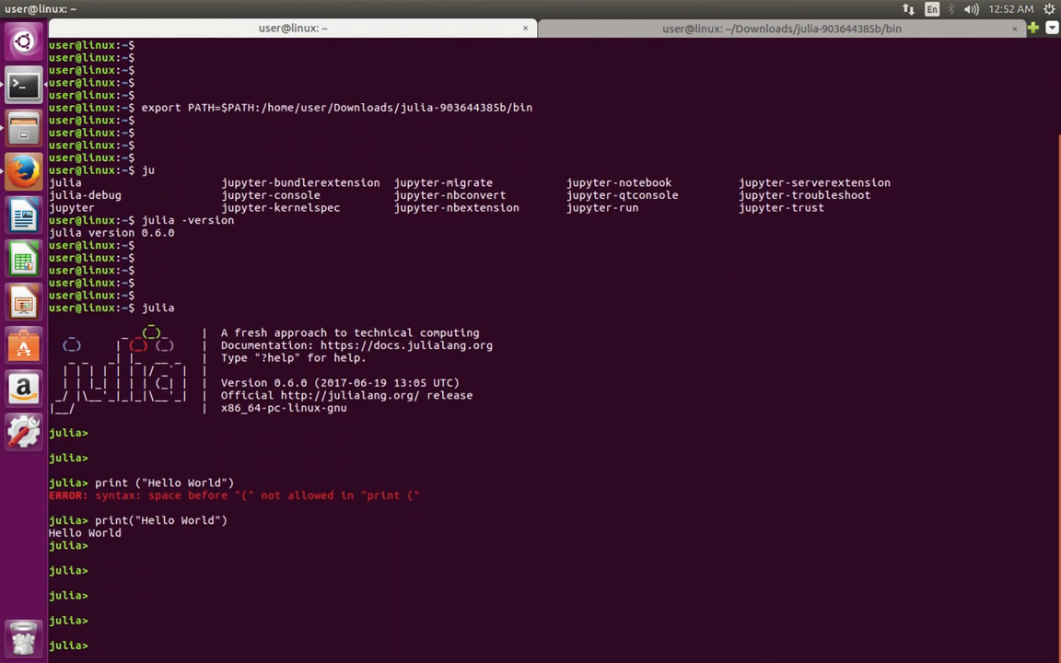